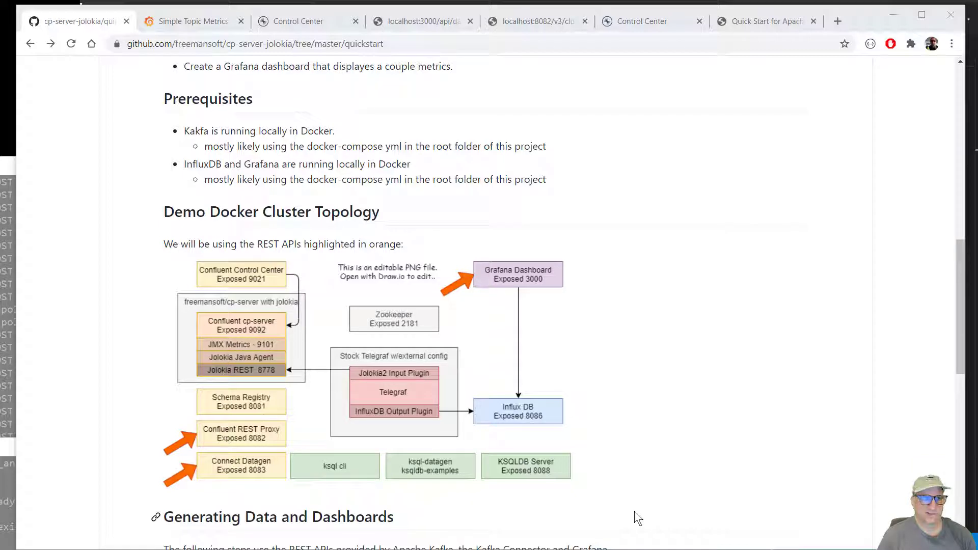
mouse_move(523, 517)
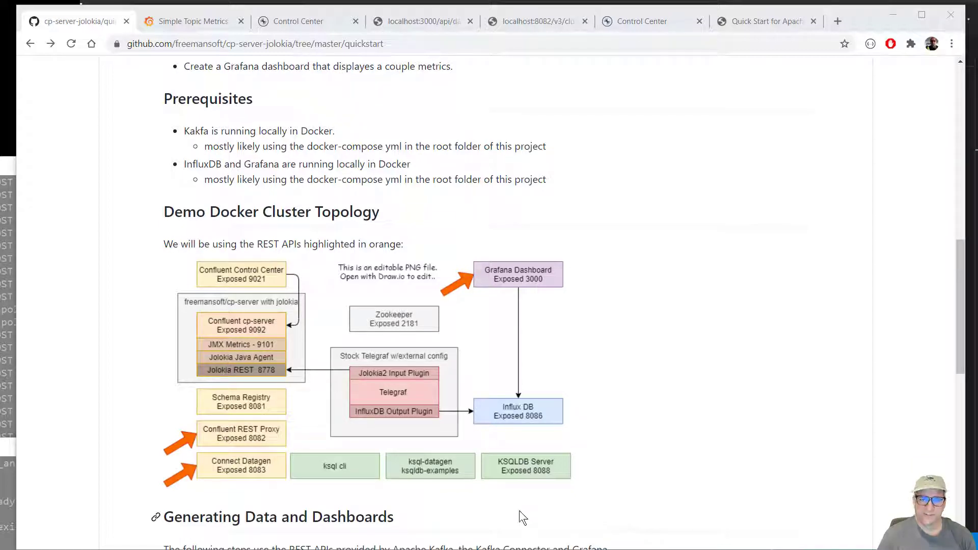
mouse_move(503, 525)
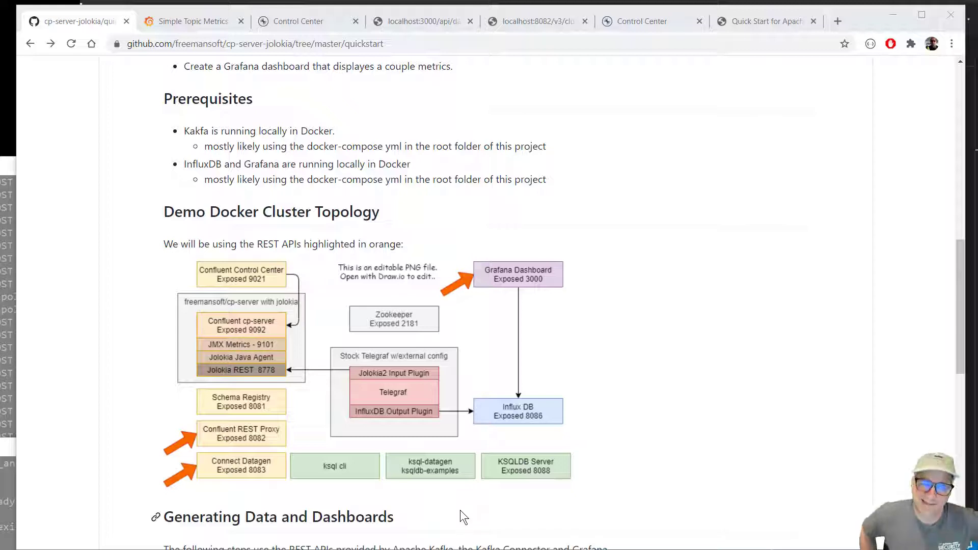
mouse_move(131, 374)
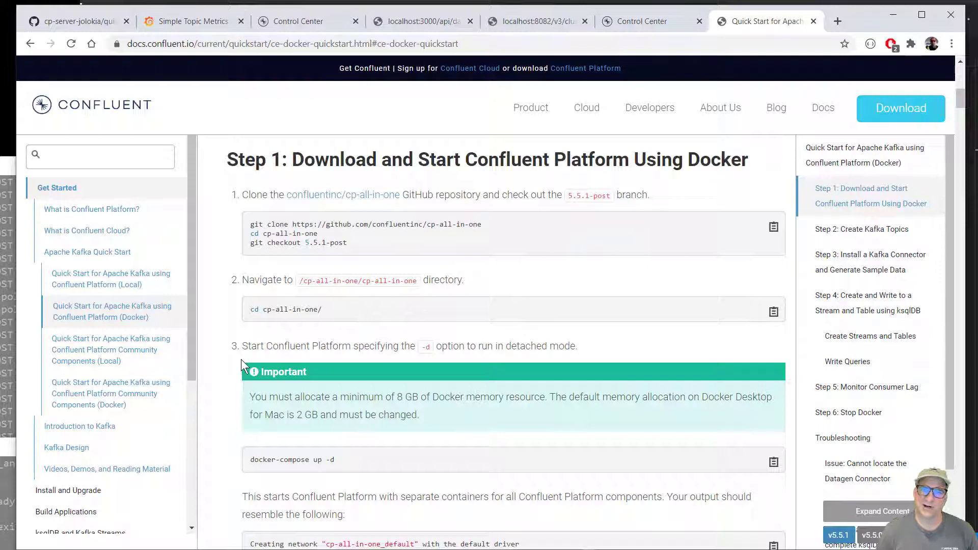
mouse_move(387, 387)
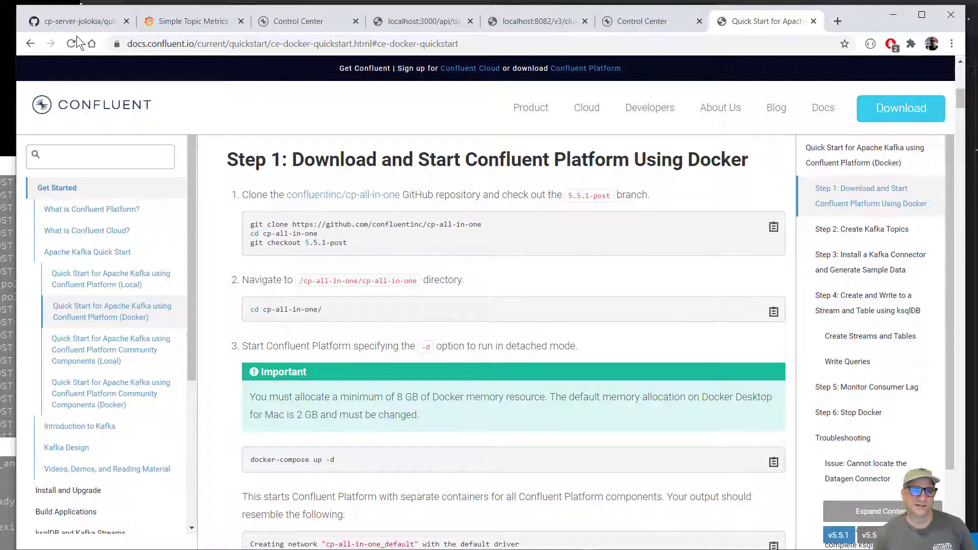
Step: Go from the GitHub tab to the cp-server-jolokia repository root and reopen the quickstart folder
left_click(73, 20)
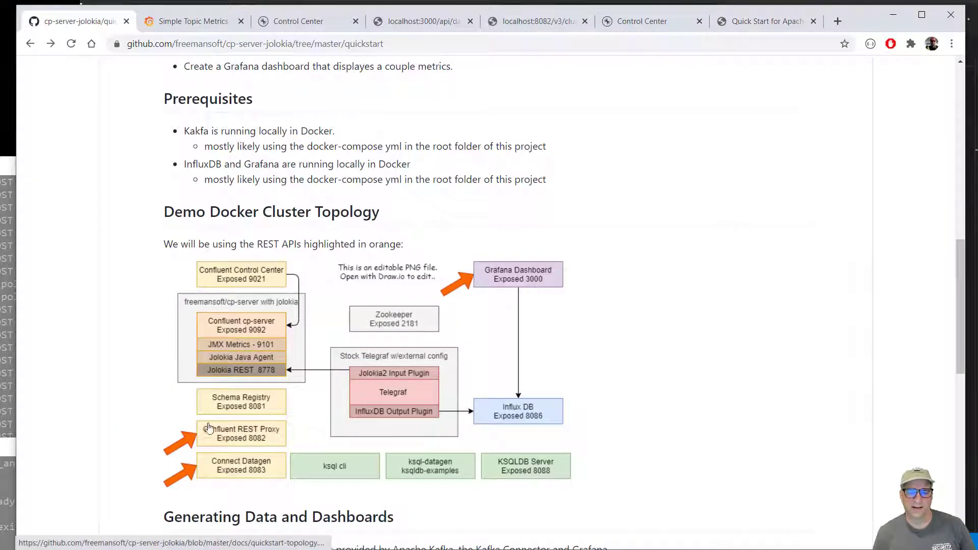
mouse_move(400, 383)
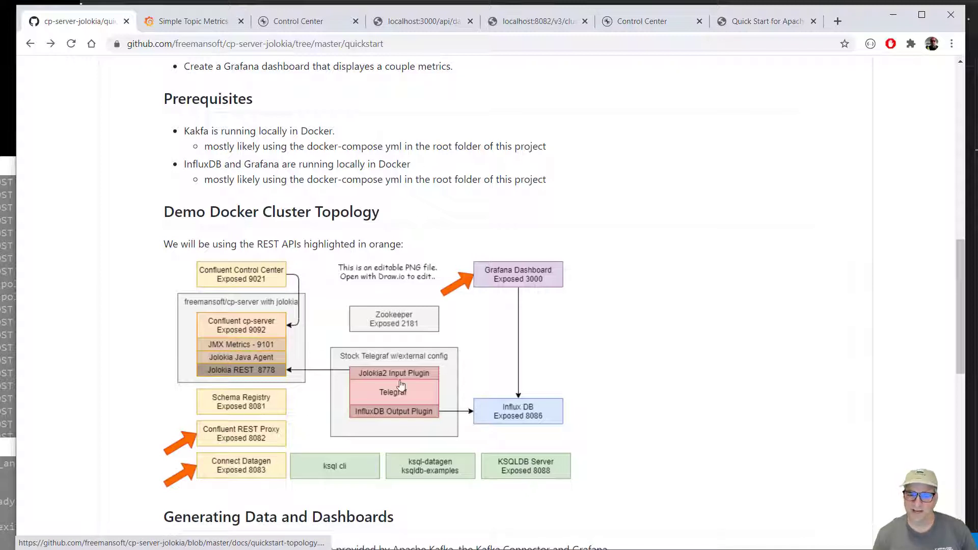
mouse_move(543, 421)
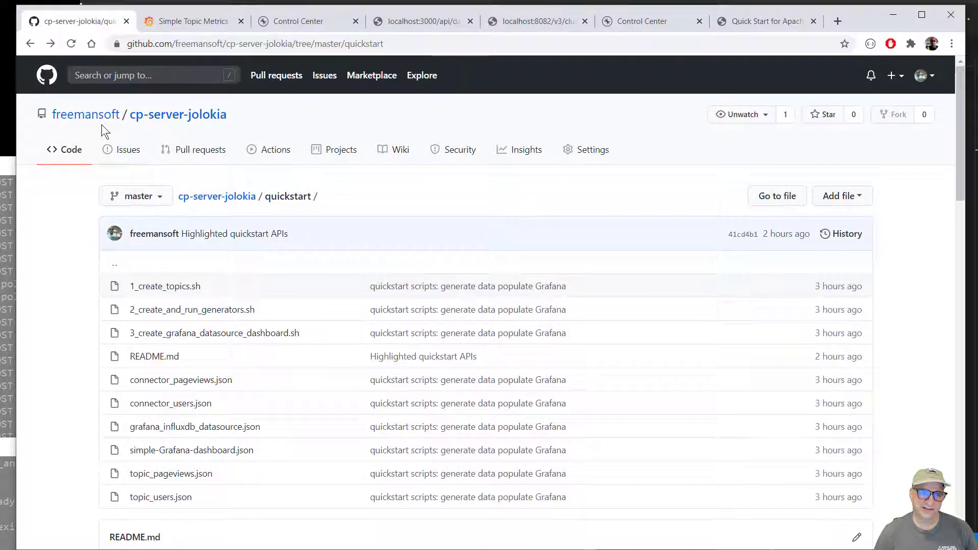
left_click(178, 114)
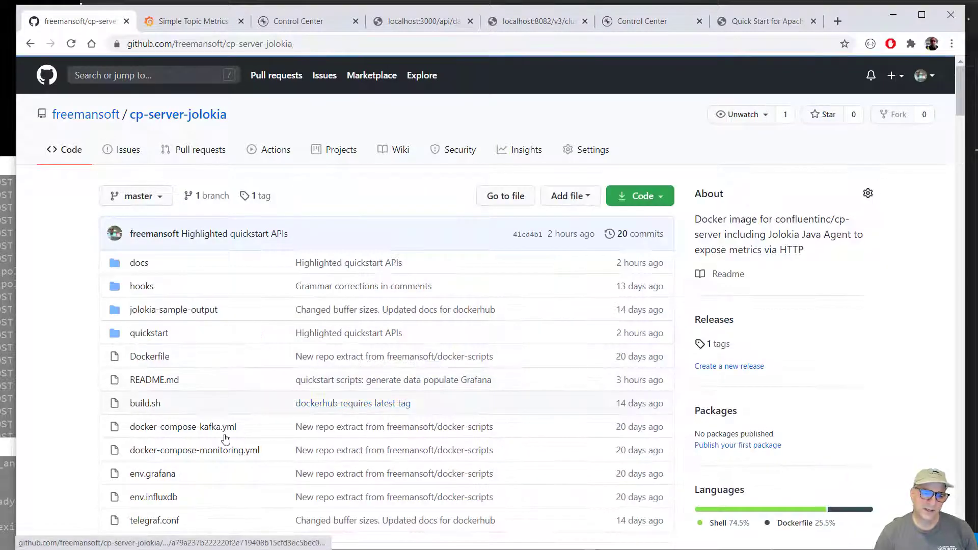
scroll("down", 3)
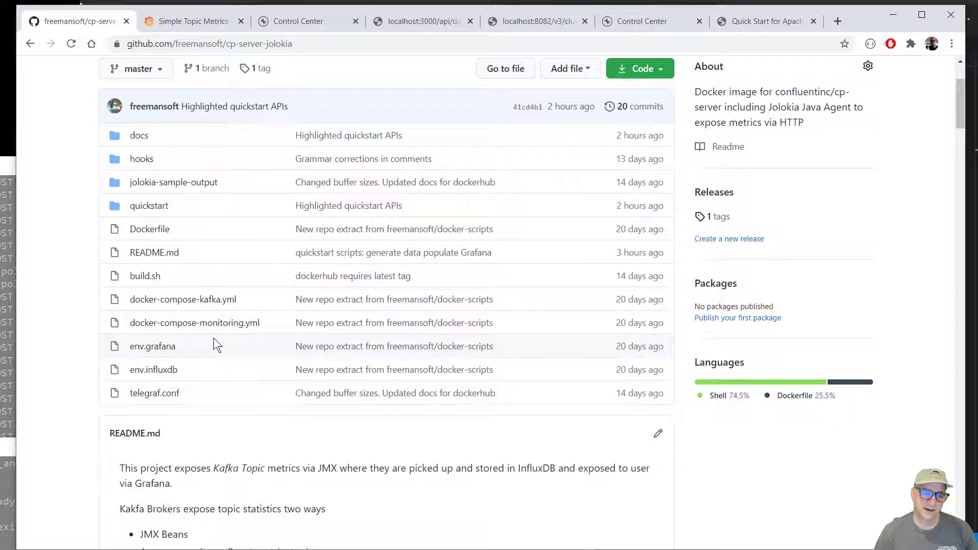
mouse_move(194, 322)
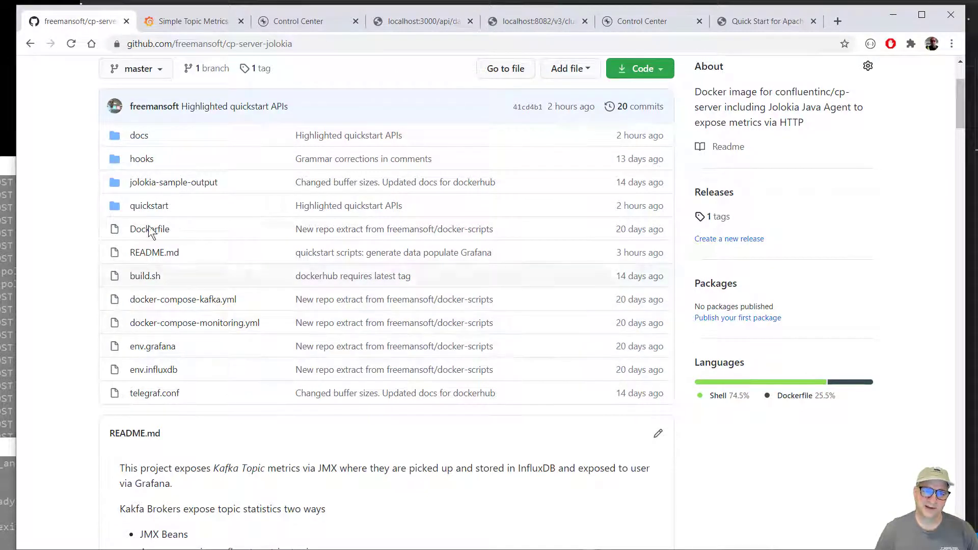
left_click(149, 205)
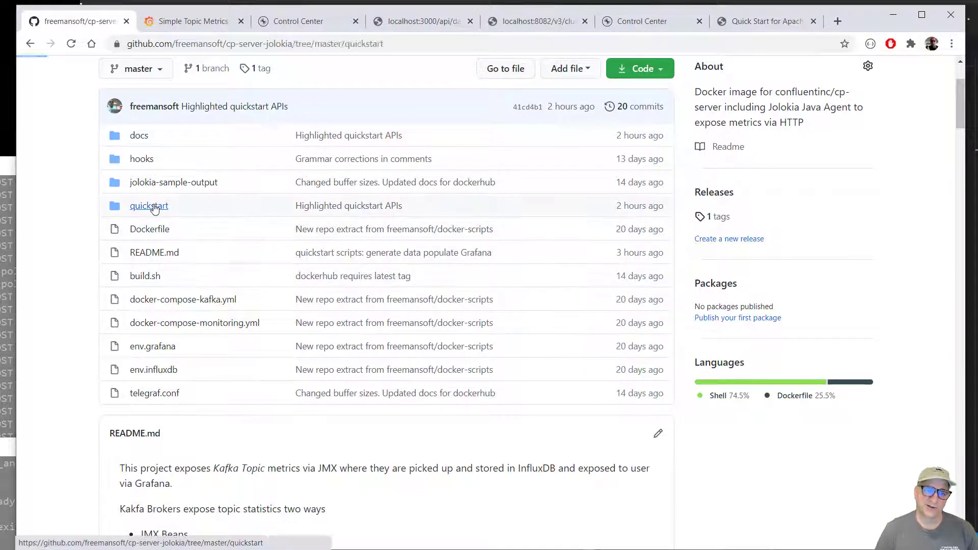
left_click(148, 206)
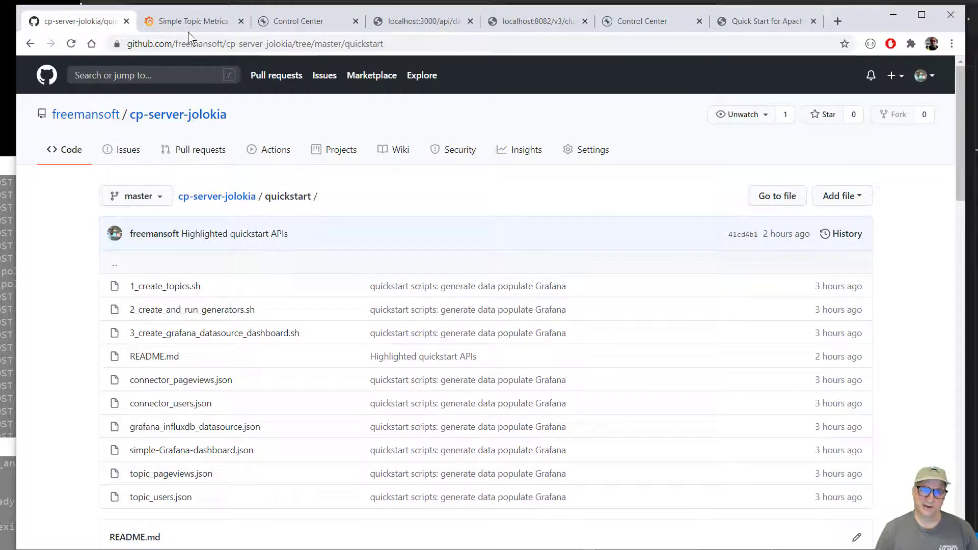
Step: In Control Center, view connect-default's connectors list, checking the topics page along the way
left_click(298, 20)
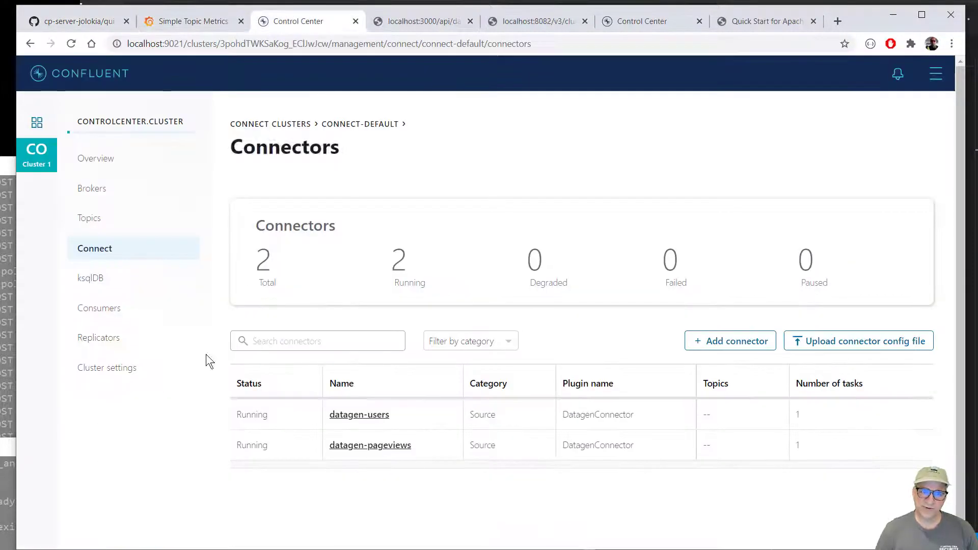
mouse_move(89, 218)
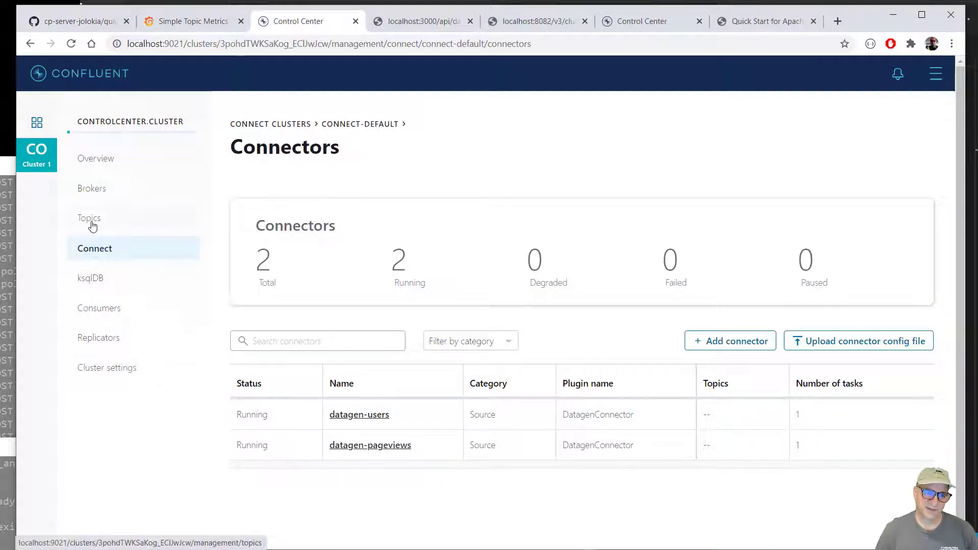
left_click(88, 217)
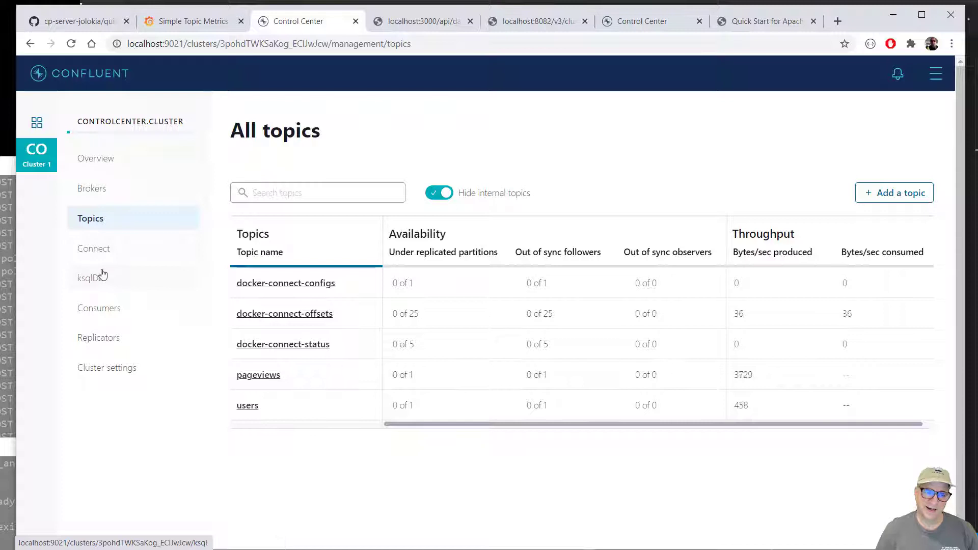
left_click(95, 248)
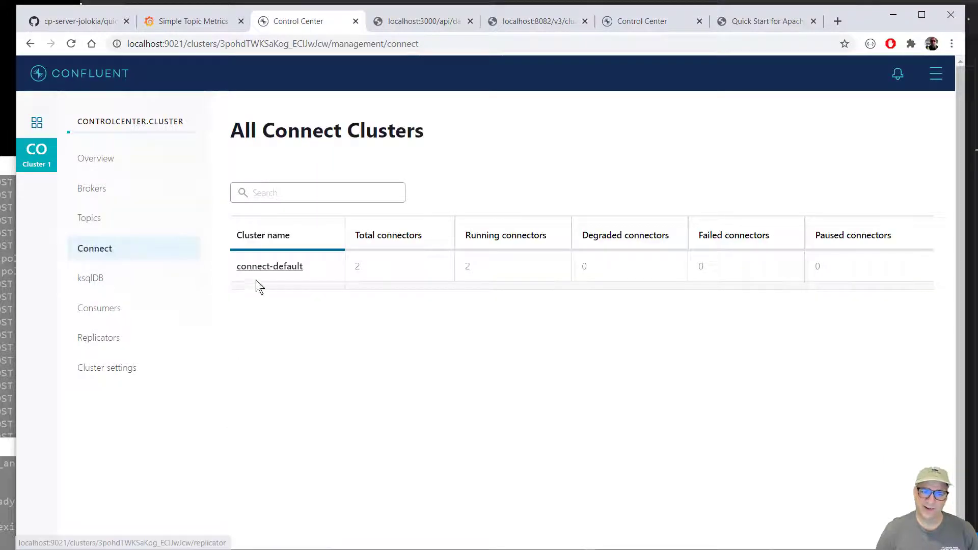
left_click(269, 266)
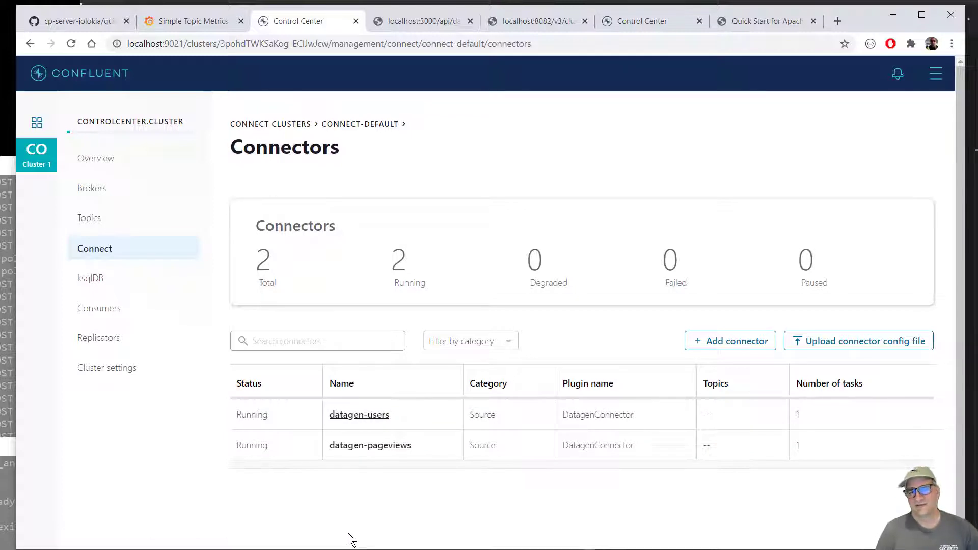
mouse_move(181, 432)
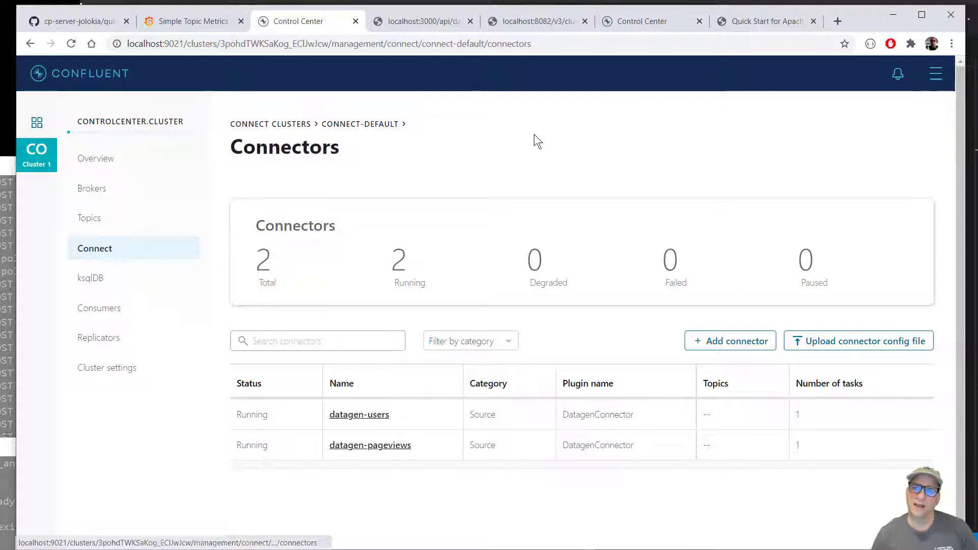
left_click(88, 217)
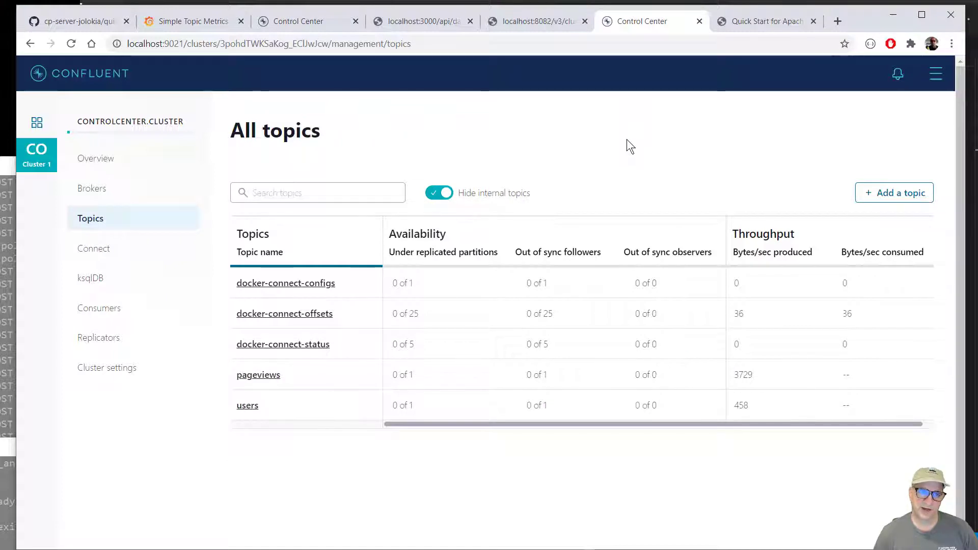
mouse_move(631, 161)
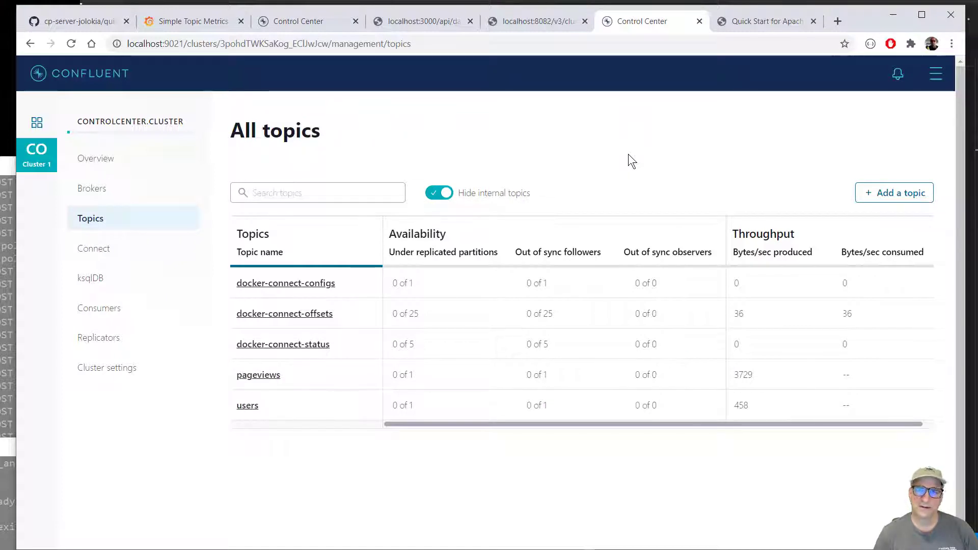
left_click(95, 248)
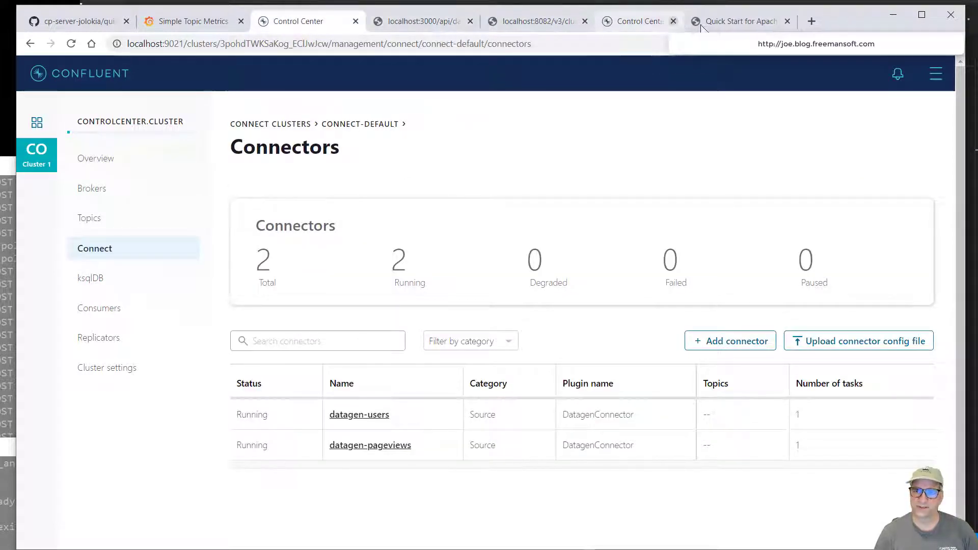
Step: Return to the GitHub quickstart page and scroll through its cluster topology diagram
left_click(75, 20)
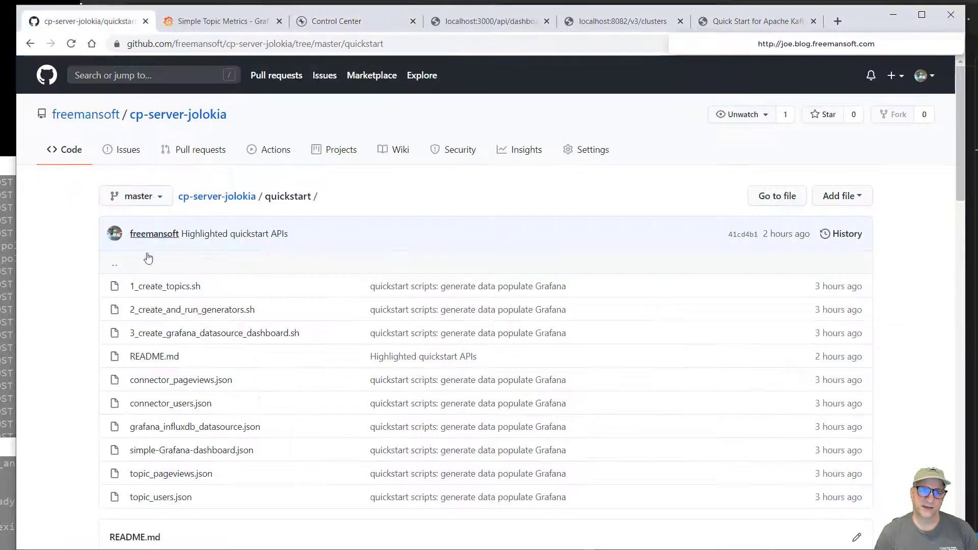
scroll("down", 3)
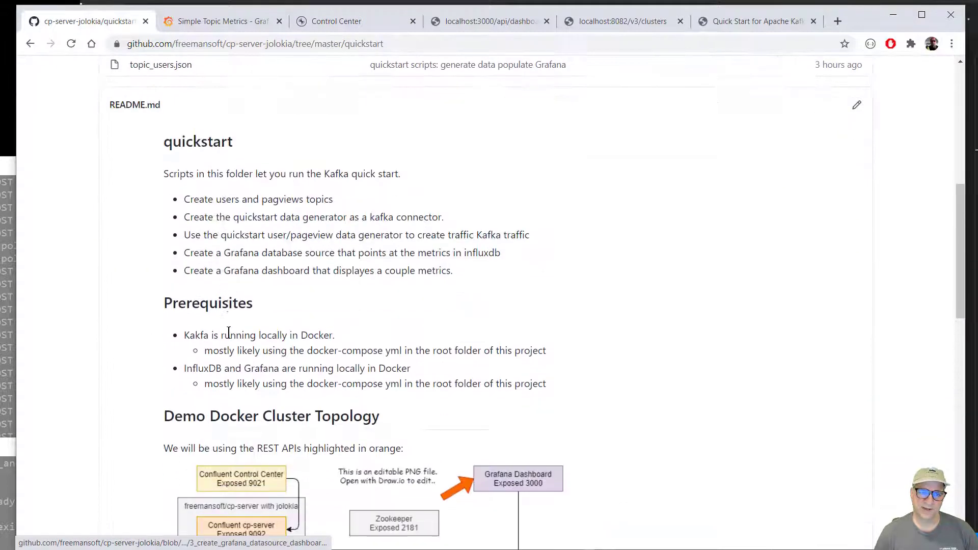
scroll("down", 3)
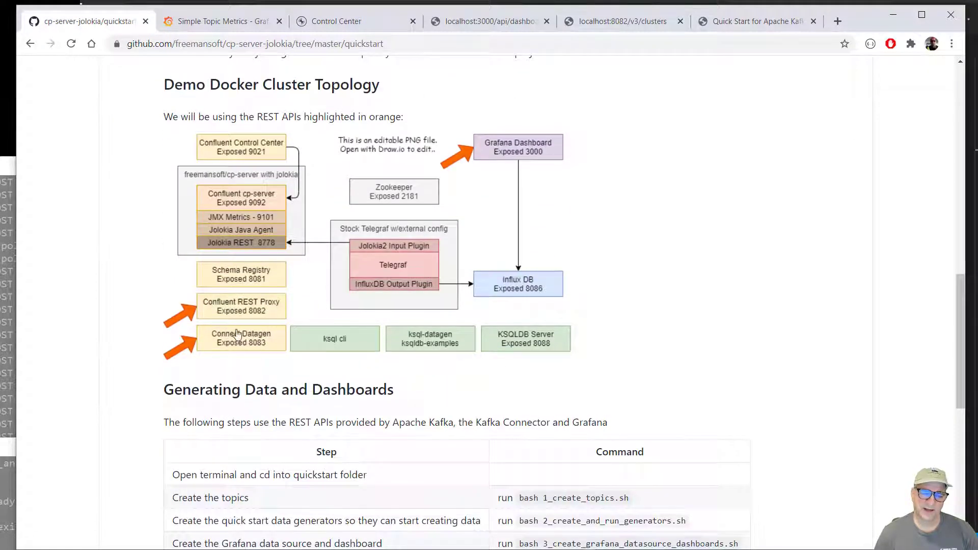
mouse_move(312, 407)
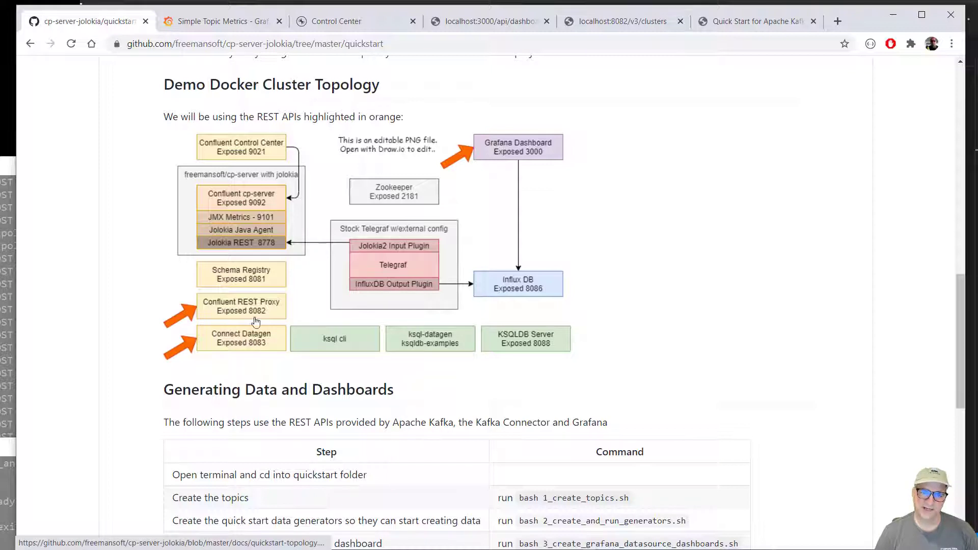
mouse_move(326, 316)
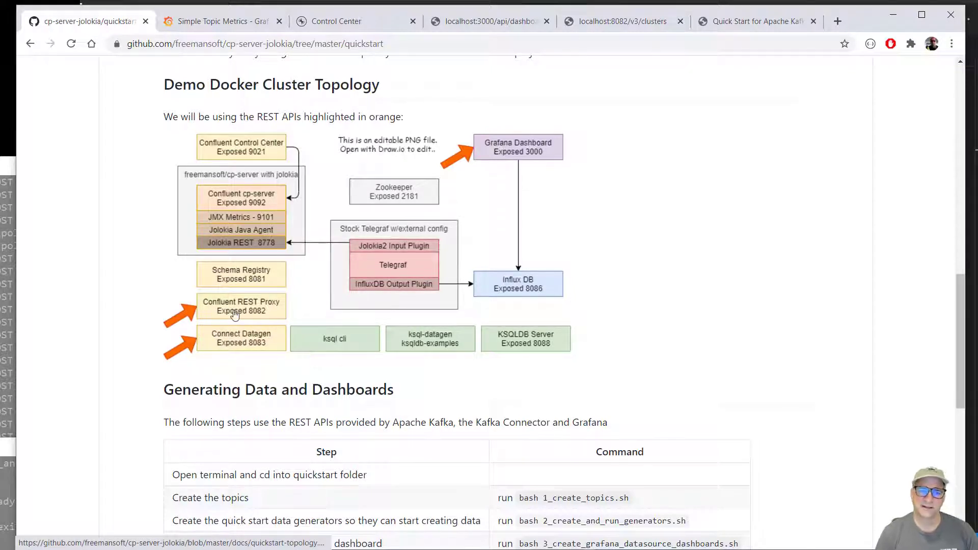
mouse_move(196, 348)
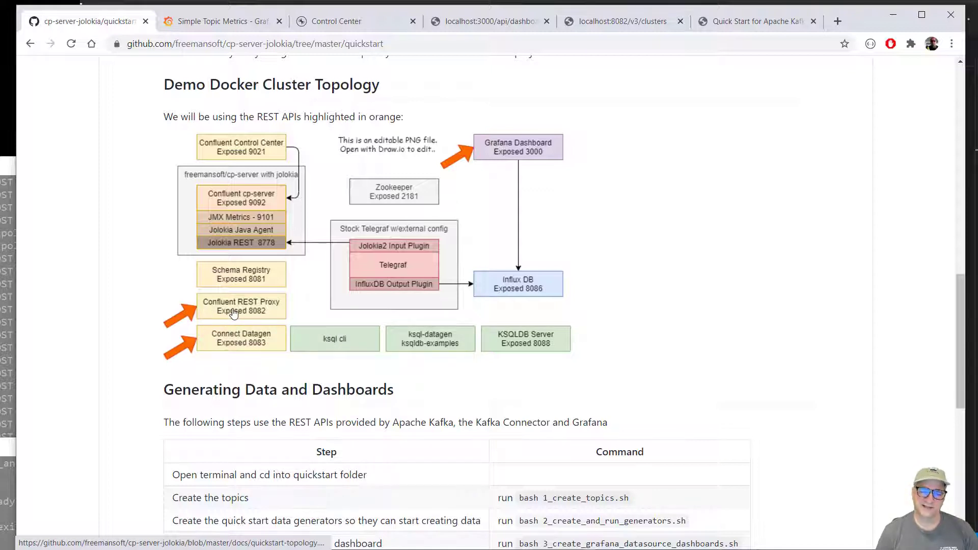
mouse_move(214, 217)
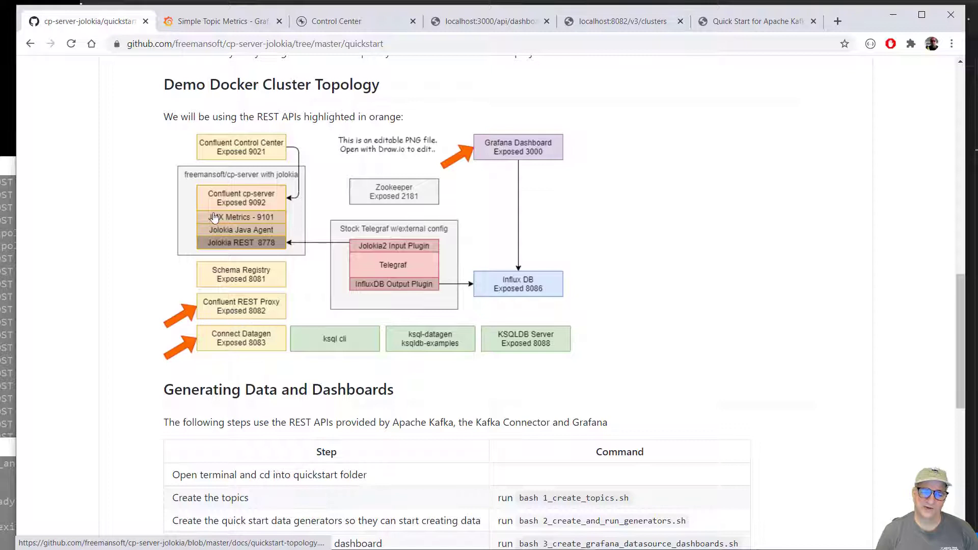
mouse_move(256, 225)
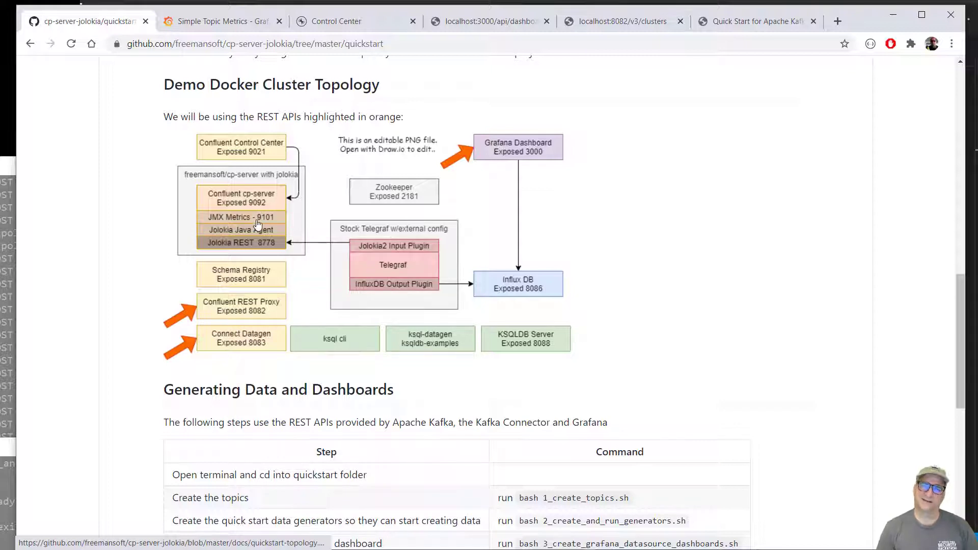
mouse_move(252, 379)
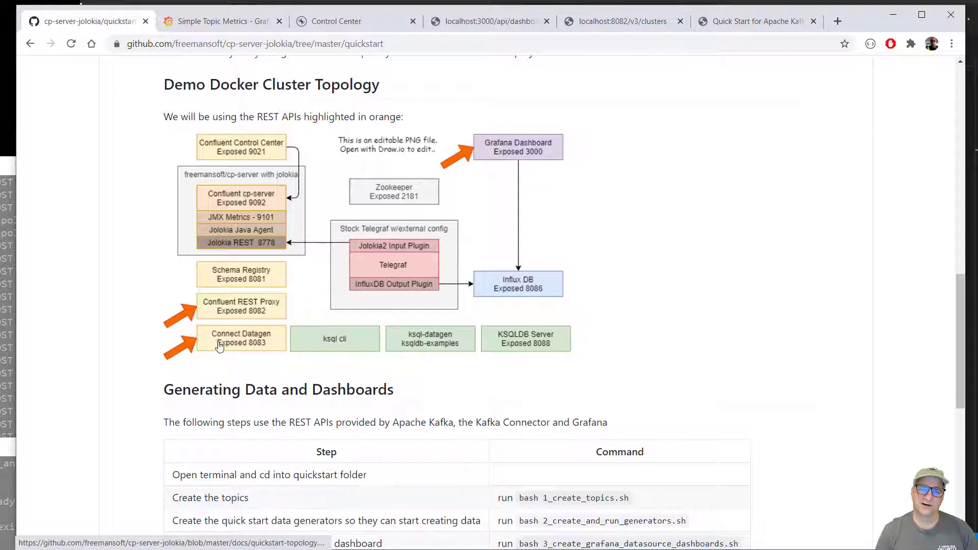
mouse_move(228, 358)
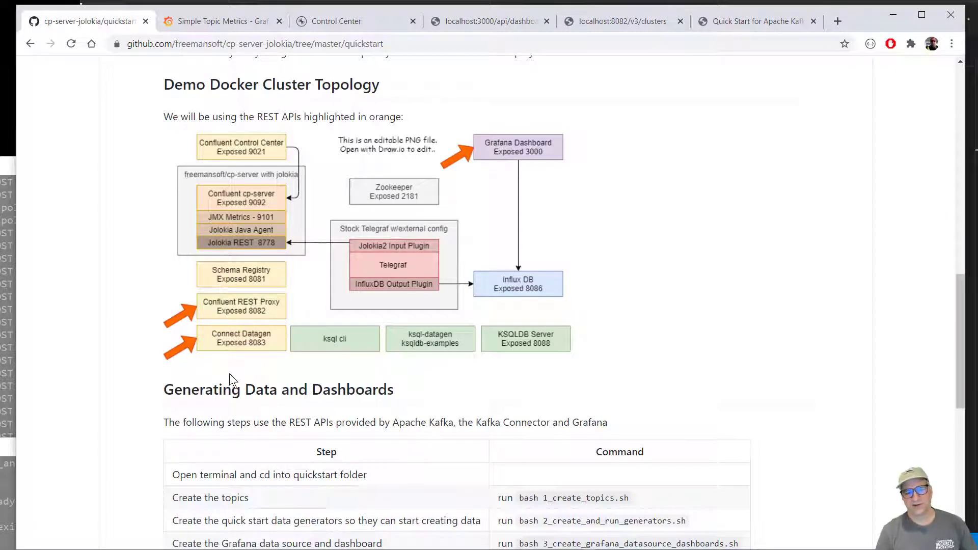
mouse_move(208, 345)
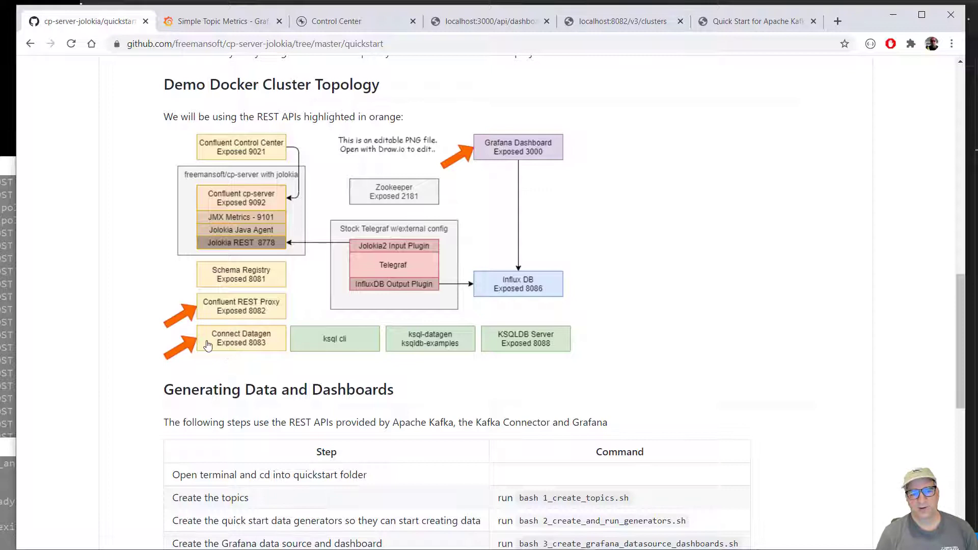
mouse_move(229, 285)
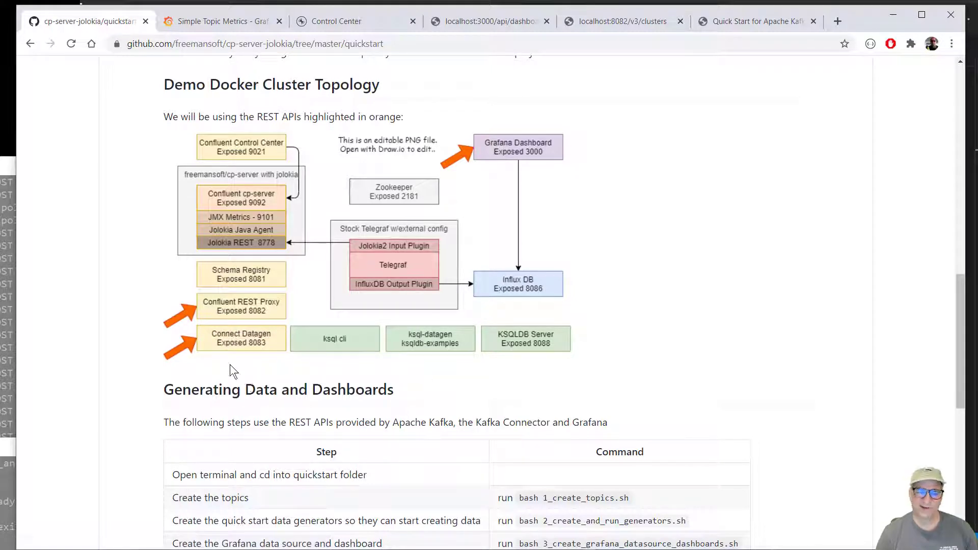
mouse_move(241, 372)
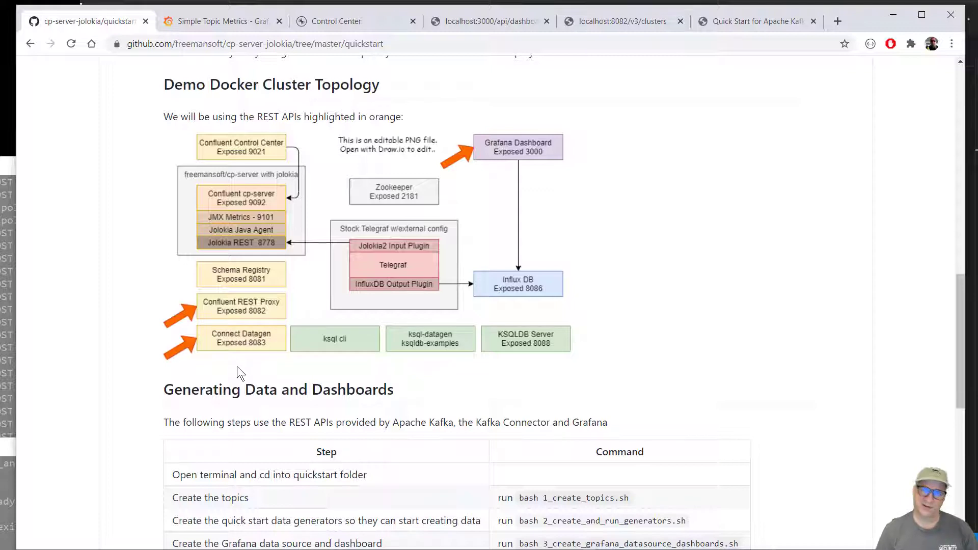
mouse_move(264, 382)
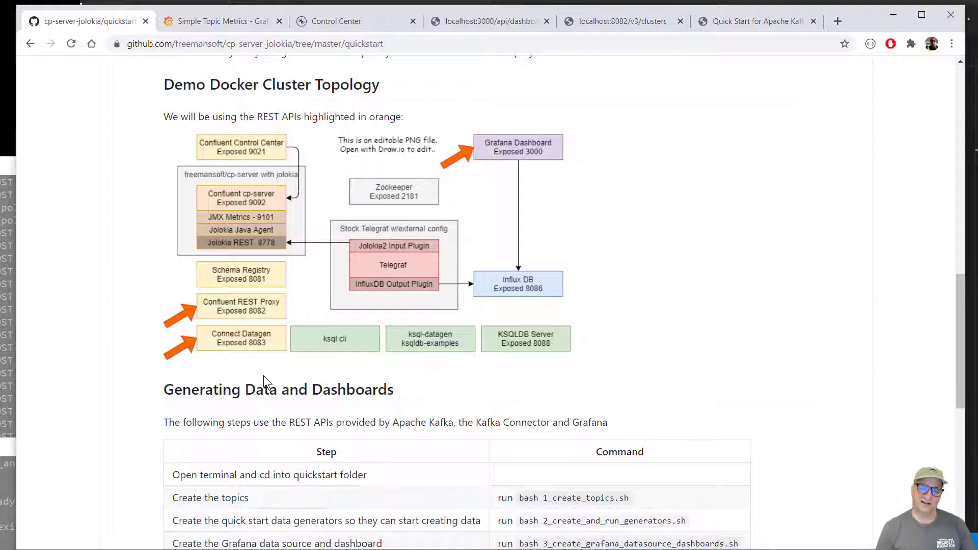
mouse_move(206, 373)
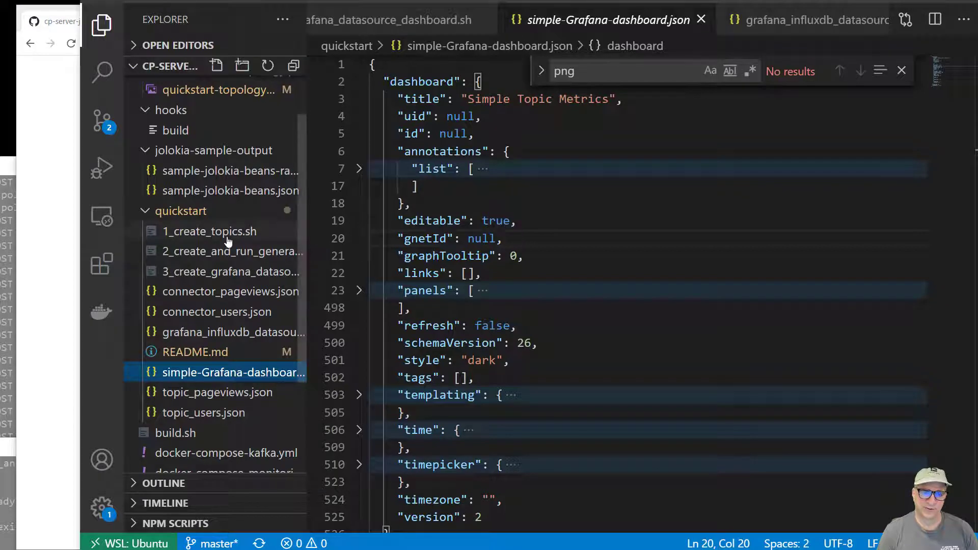
Step: Open 1_create_topics.sh along with topic_pageviews.json and topic_users.json
left_click(209, 231)
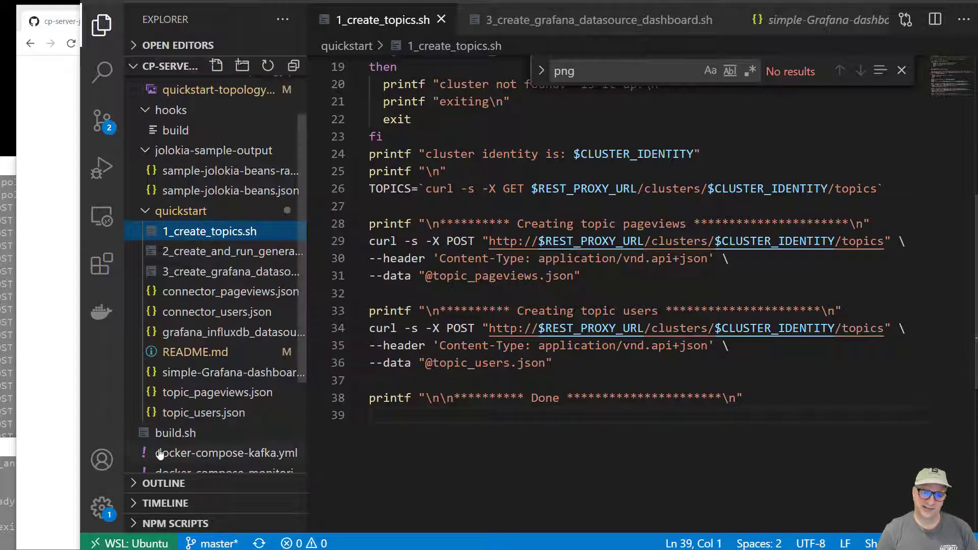
left_click(218, 392)
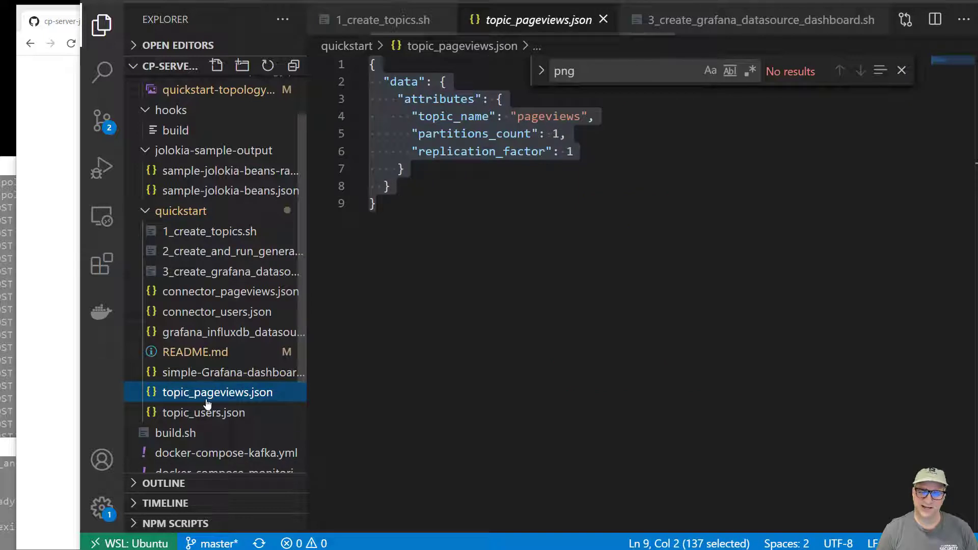
left_click(203, 412)
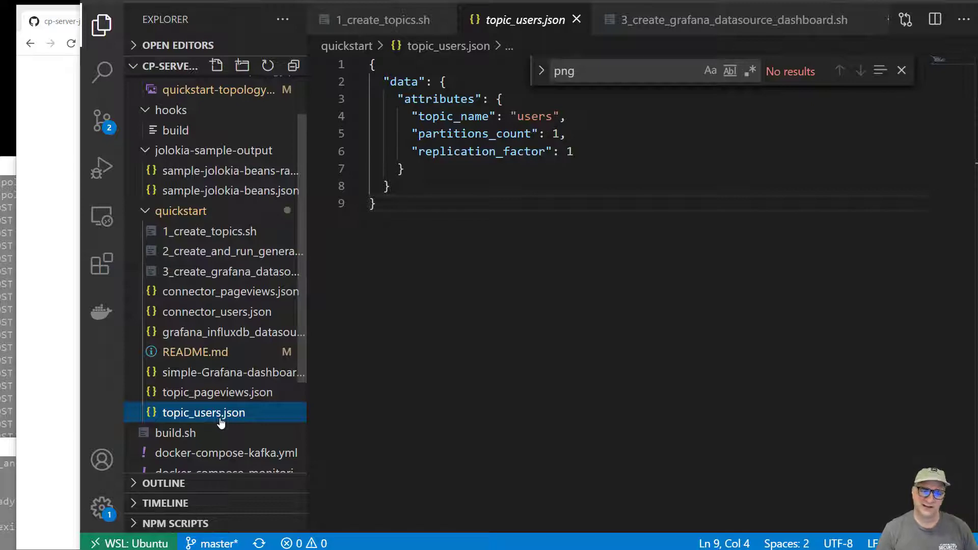
Step: Skim README.md, then open 2_create_and_run_generators.sh
left_click(195, 353)
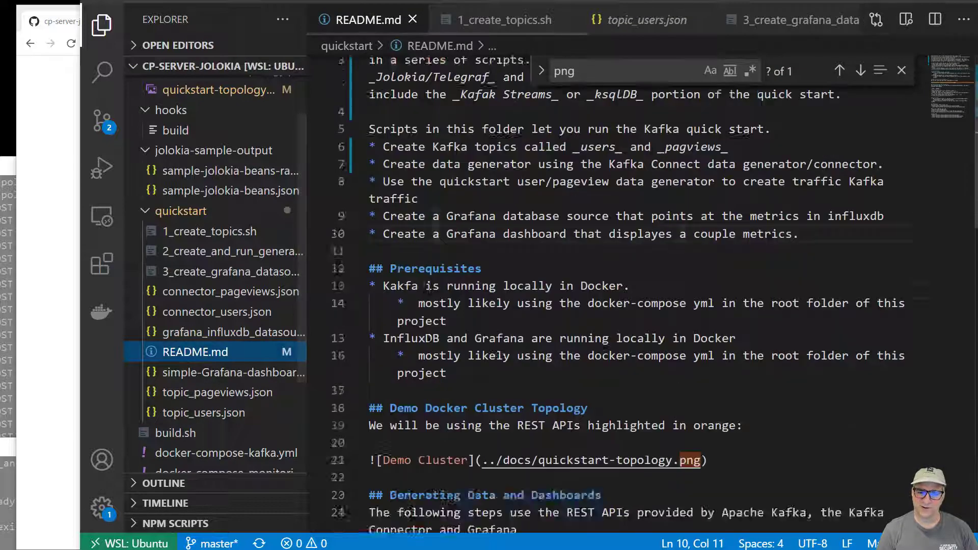
scroll("down", 3)
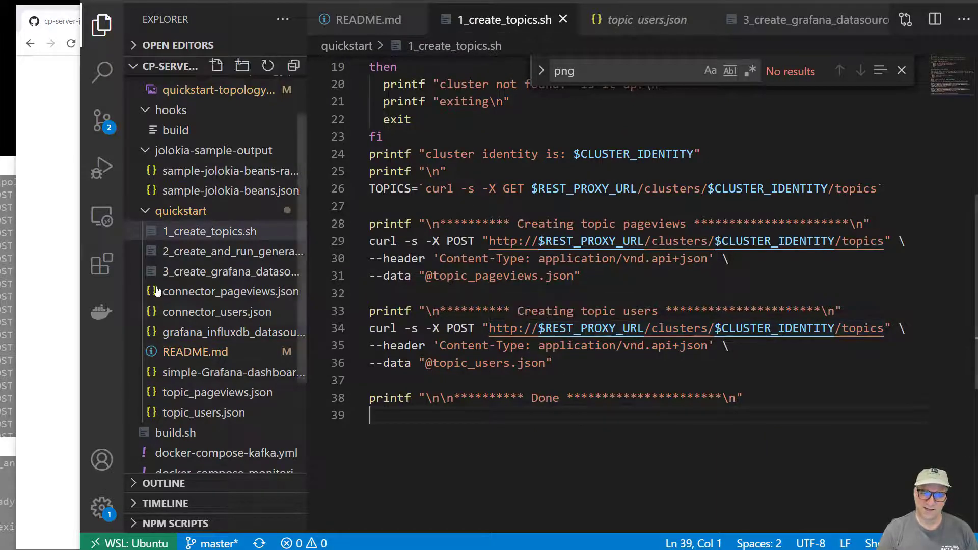
left_click(233, 251)
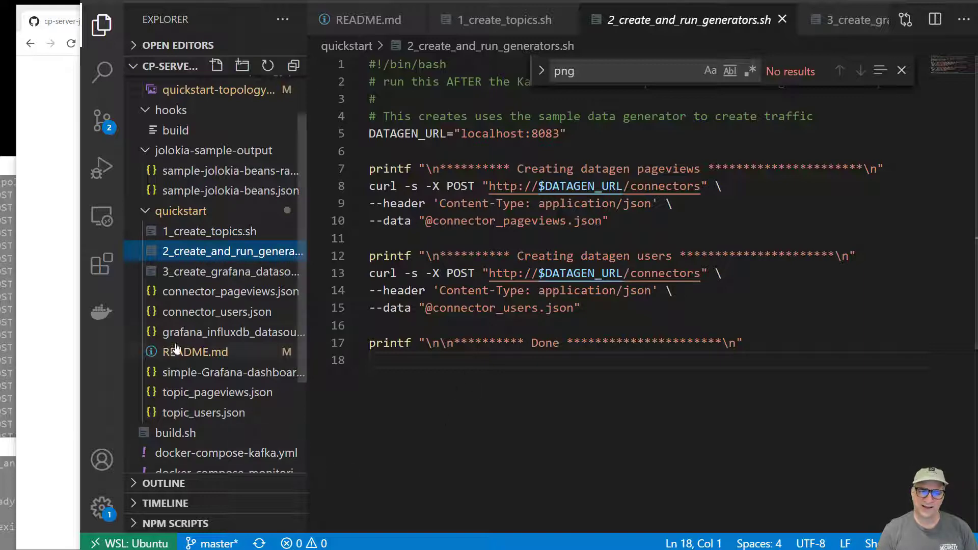
Step: Open connector_users.json and then connector_pageviews.json from the Explorer
left_click(220, 312)
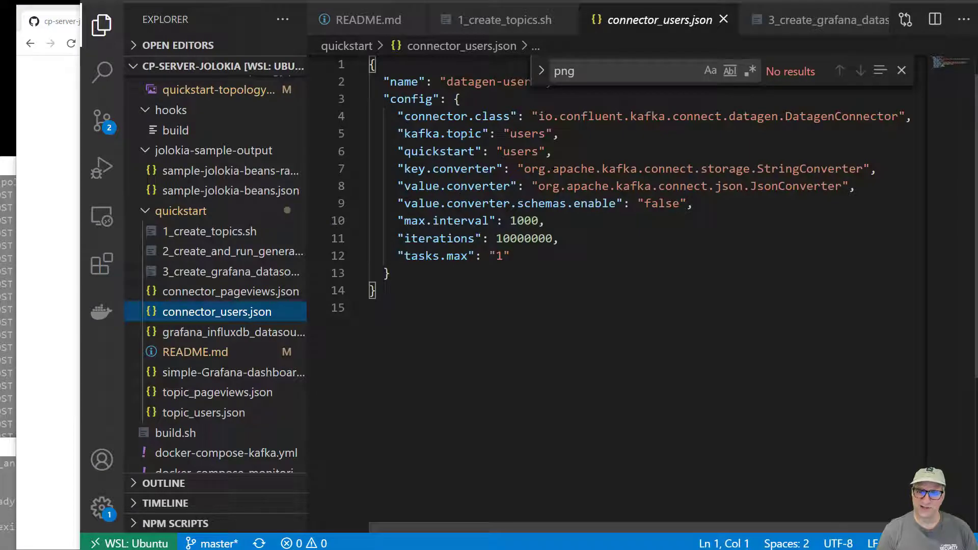
left_click(231, 292)
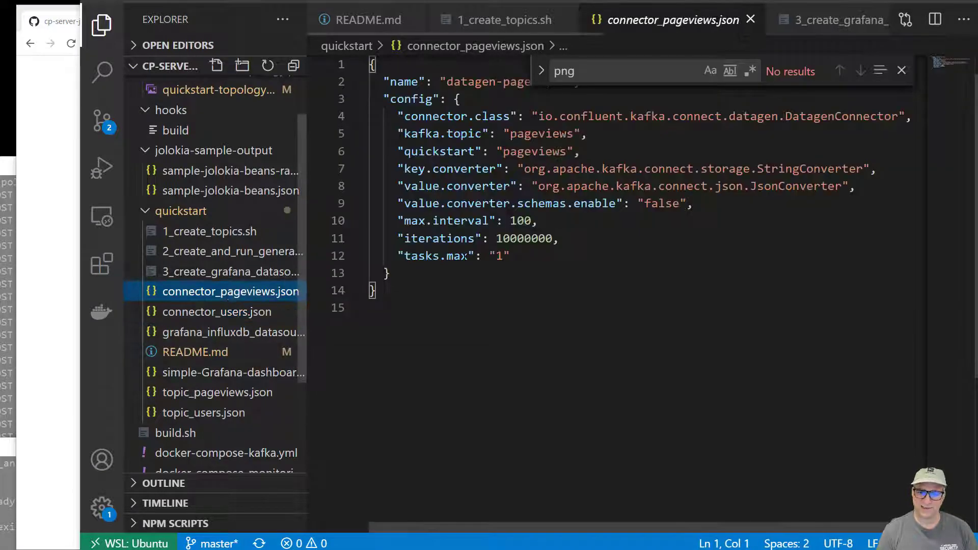
mouse_move(223, 261)
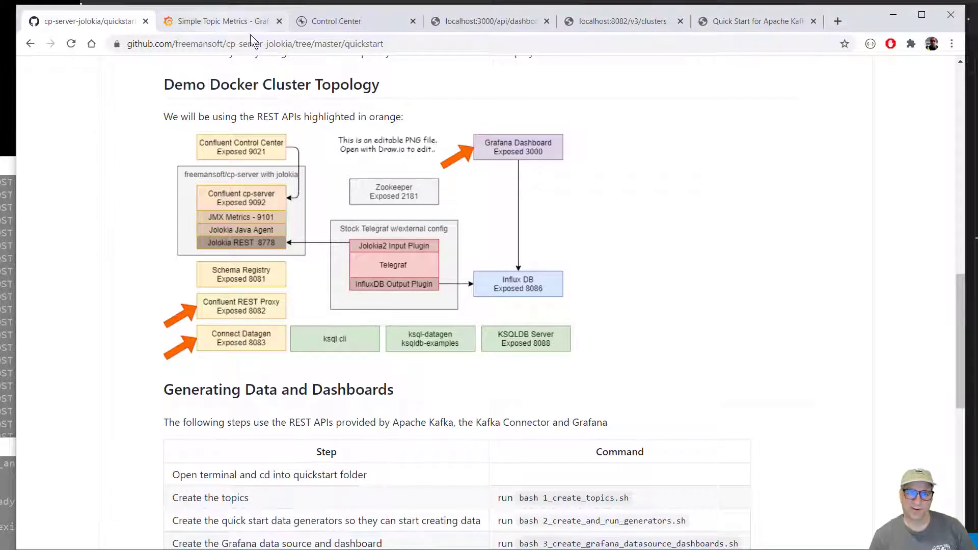
left_click(336, 20)
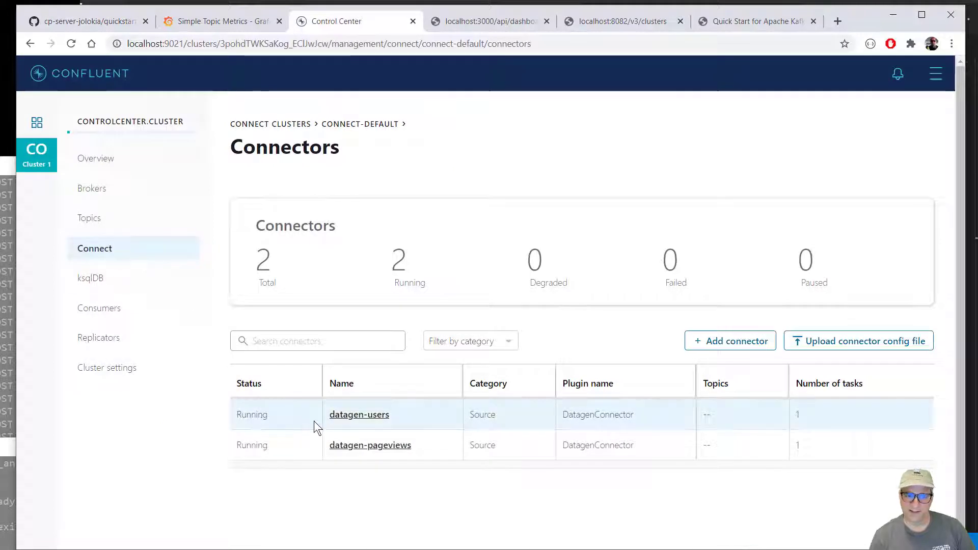
left_click(359, 415)
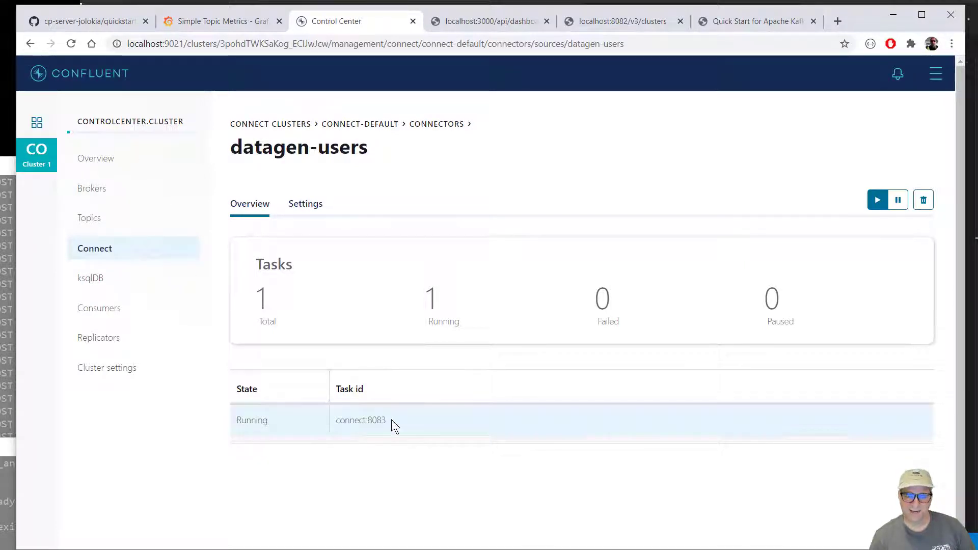
left_click(30, 44)
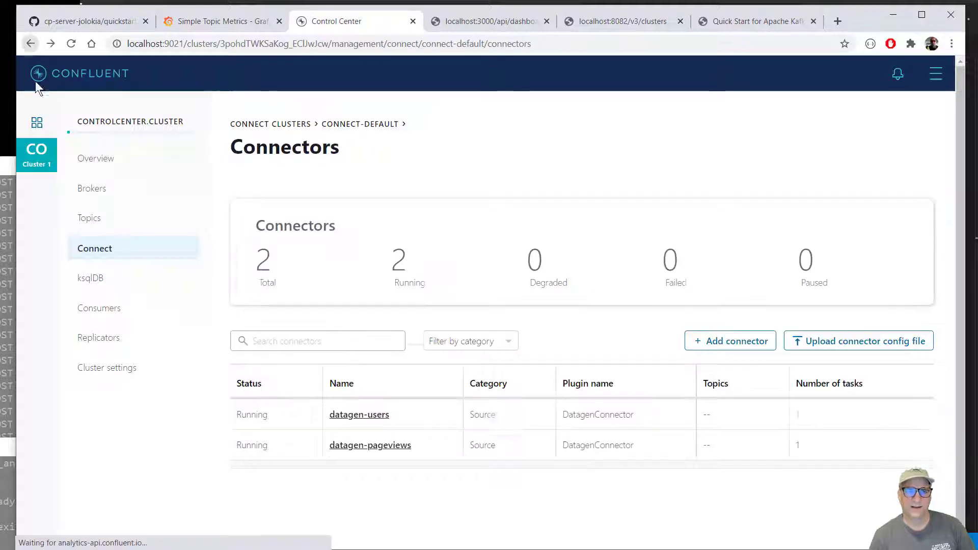
left_click(87, 20)
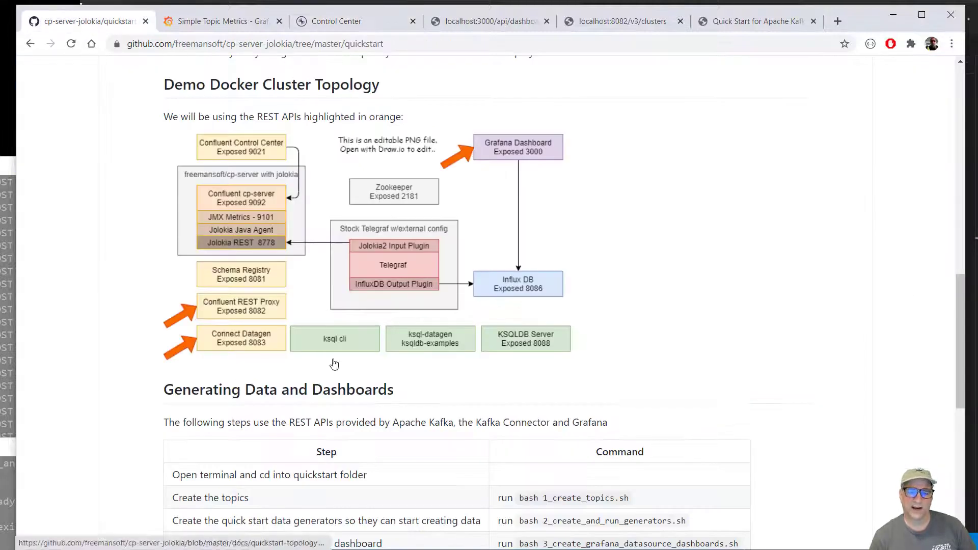
mouse_move(507, 312)
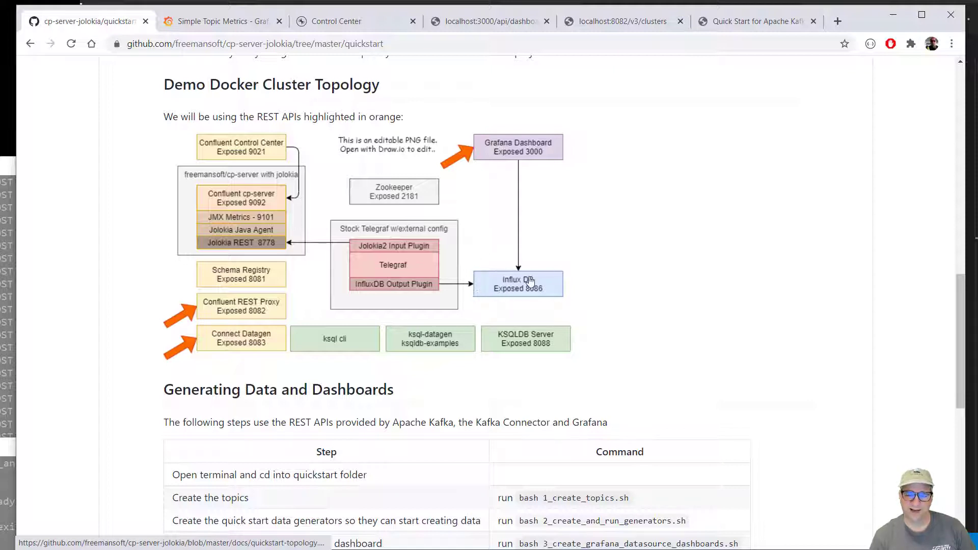
mouse_move(512, 285)
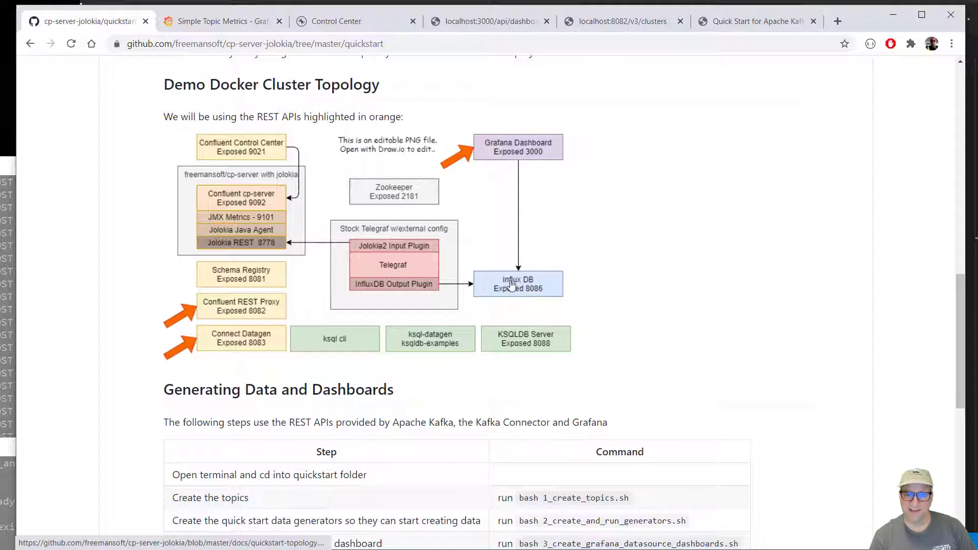
mouse_move(464, 184)
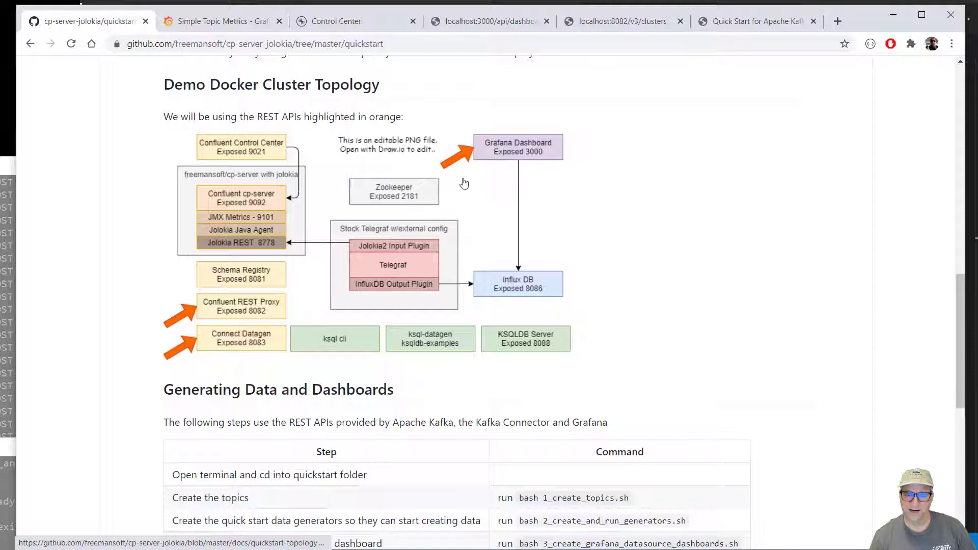
mouse_move(223, 381)
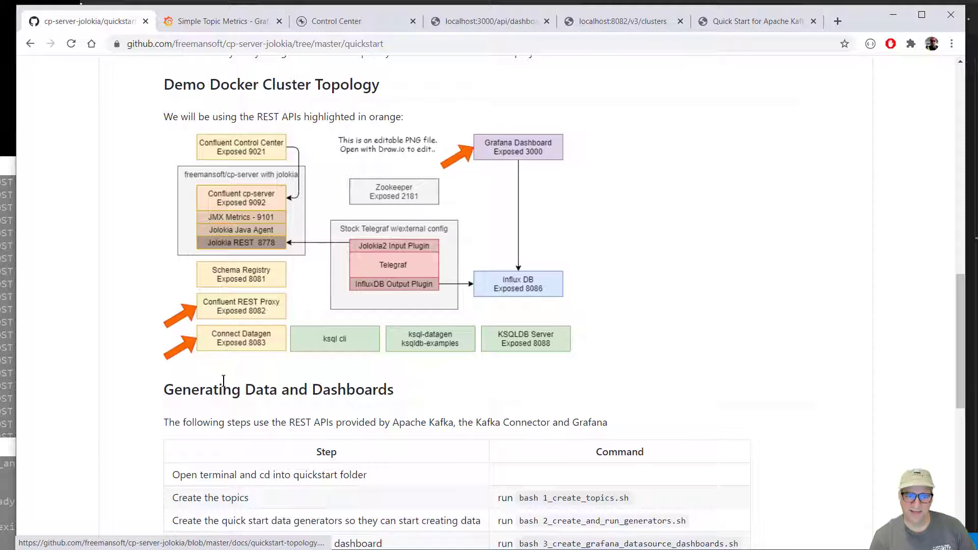
mouse_move(193, 320)
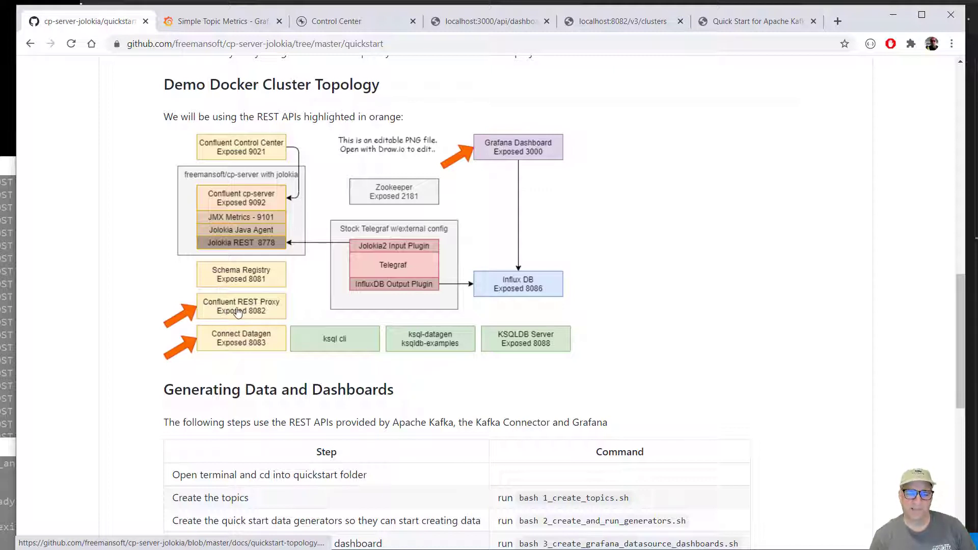
mouse_move(244, 314)
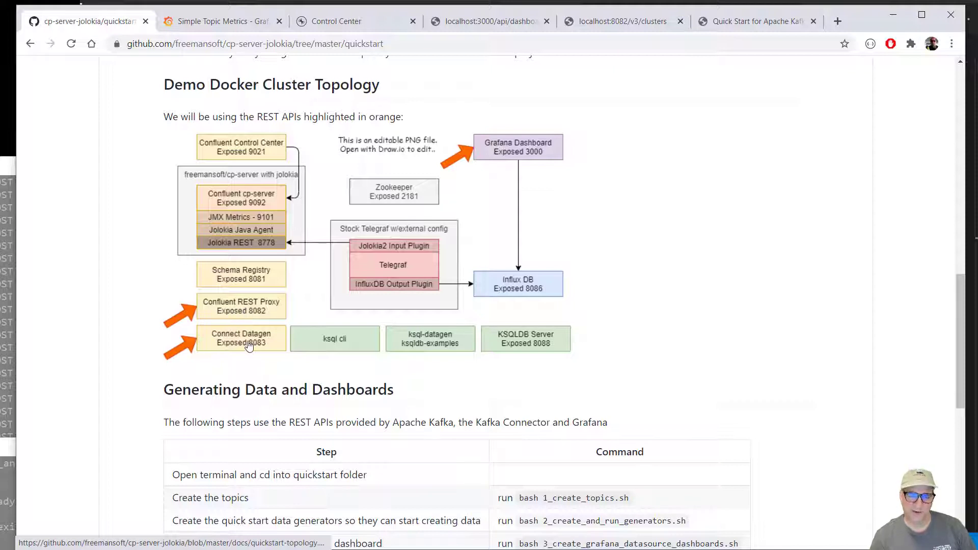
mouse_move(507, 199)
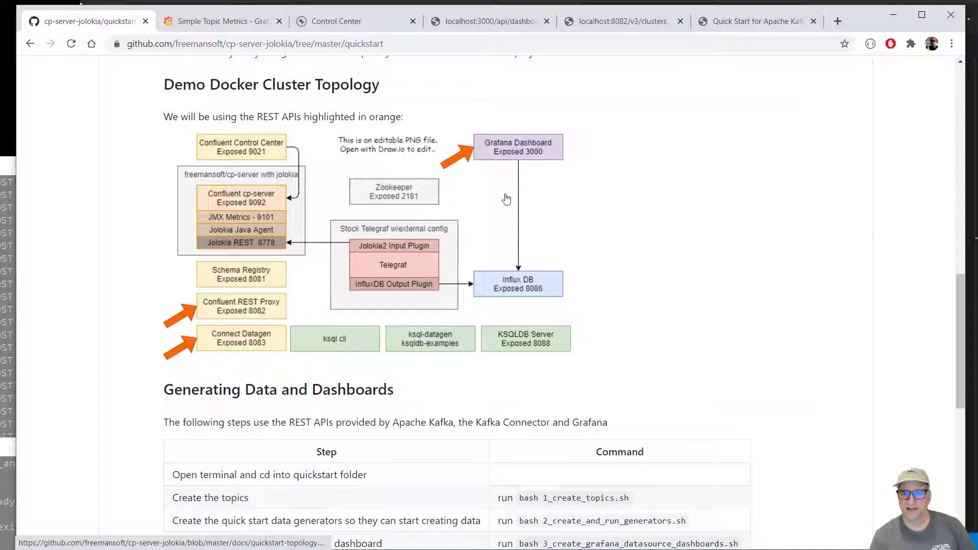
mouse_move(505, 295)
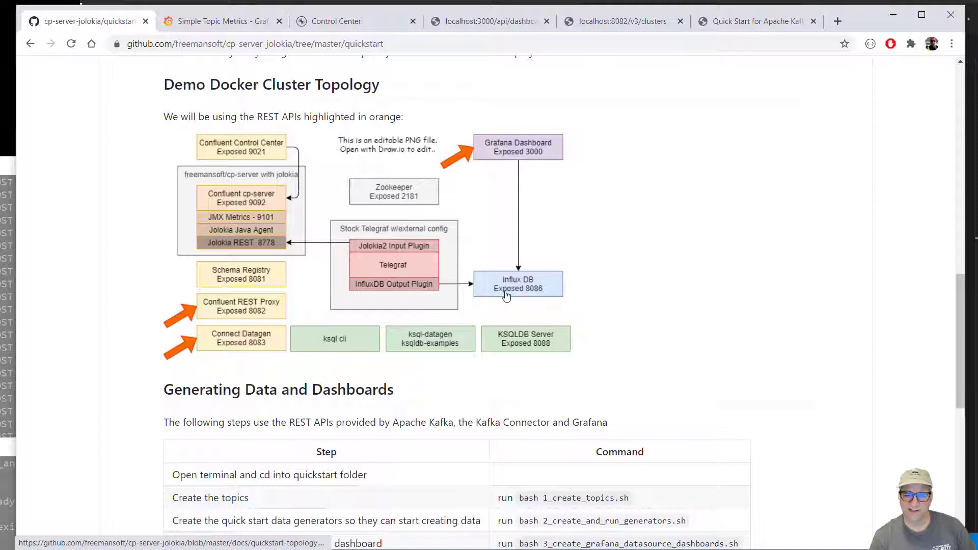
mouse_move(356, 162)
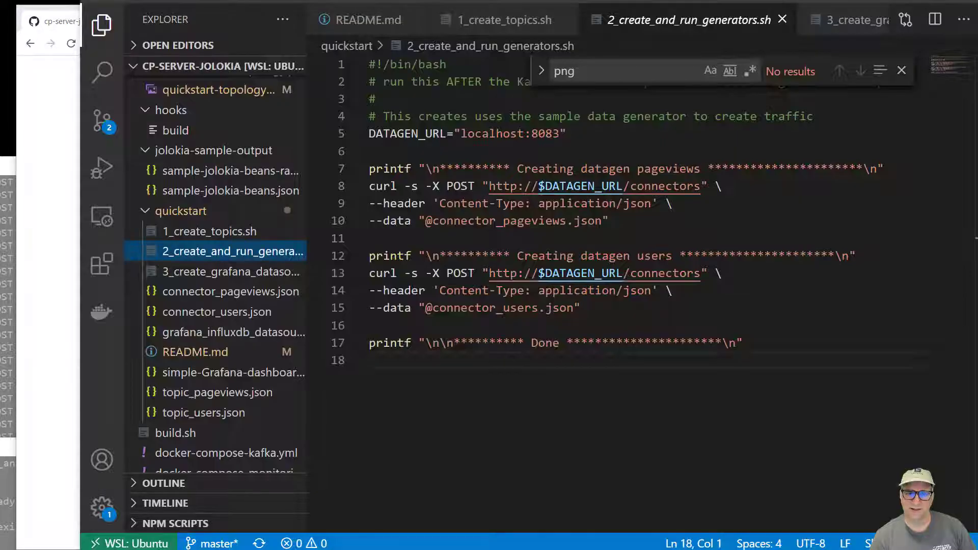
Step: Review 3_create_grafana_datasource_dashboard.sh and open grafana_influxdb_datasource.json
left_click(230, 271)
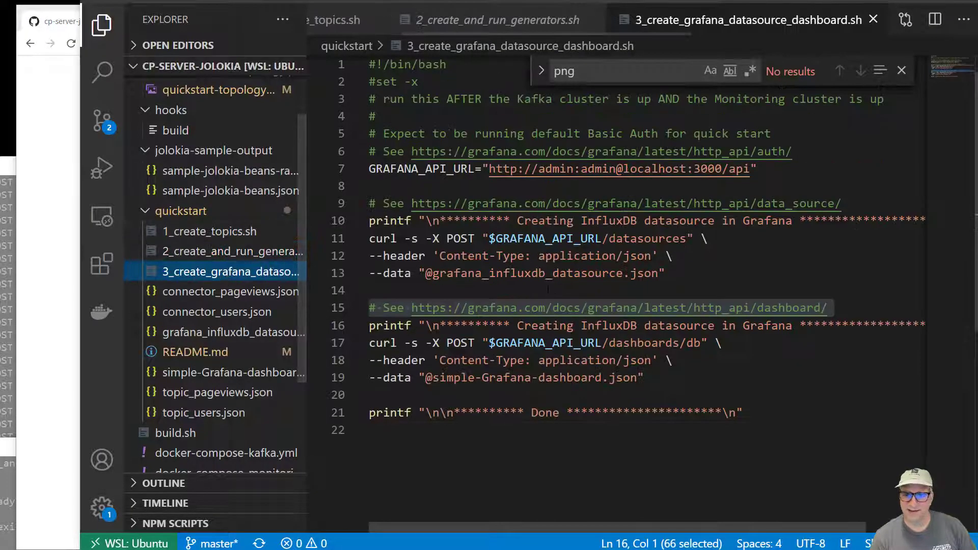
double_click(647, 239)
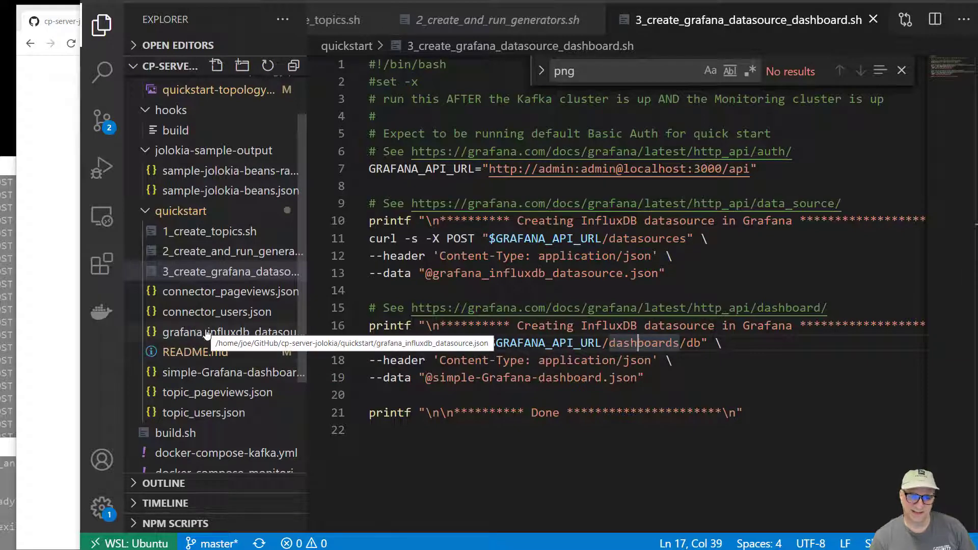
left_click(230, 332)
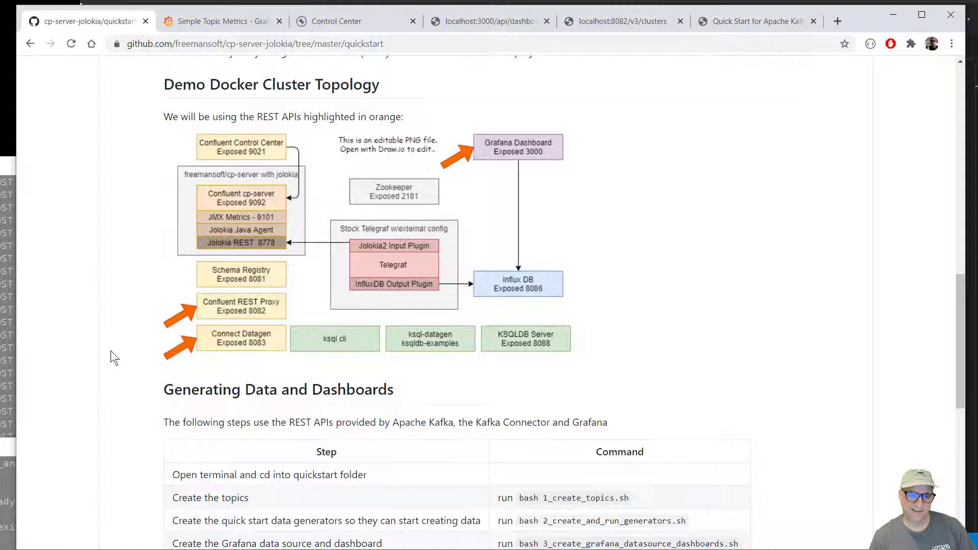
mouse_move(261, 258)
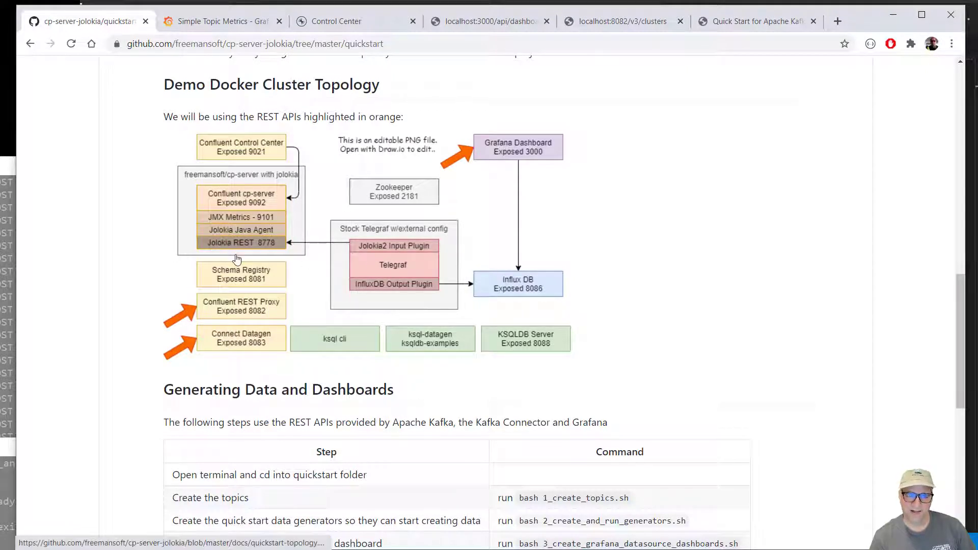
mouse_move(394, 298)
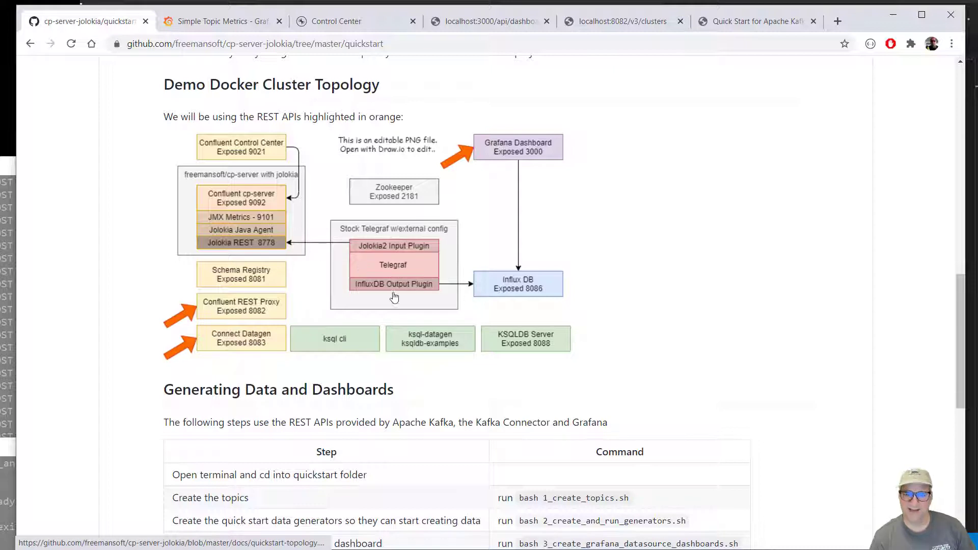
mouse_move(538, 297)
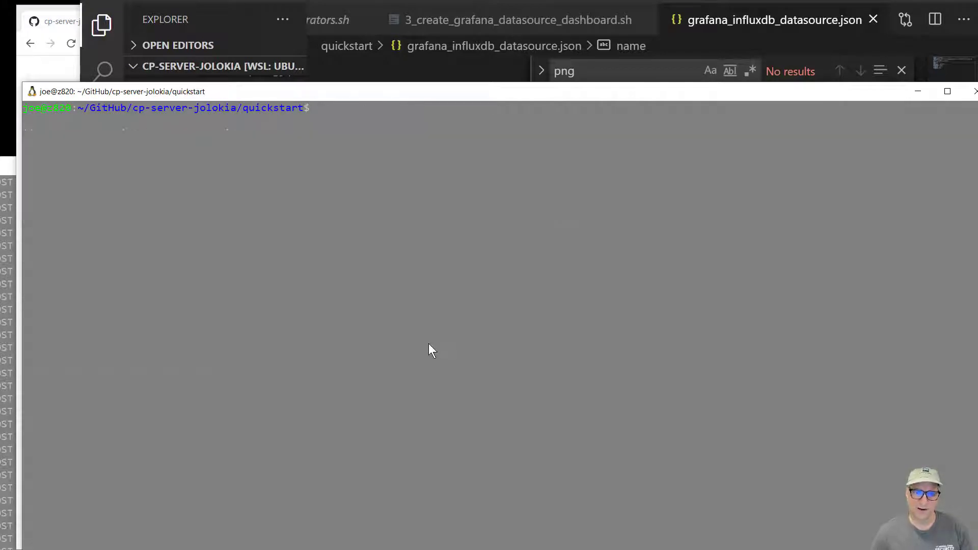
Step: Run the three quickstart scripts with bash, then view the localhost:8082/v3/clusters listing
type("bash 1_create_topics.sh")
type("bash 3_create_grafana_datasource_dashboard.sh")
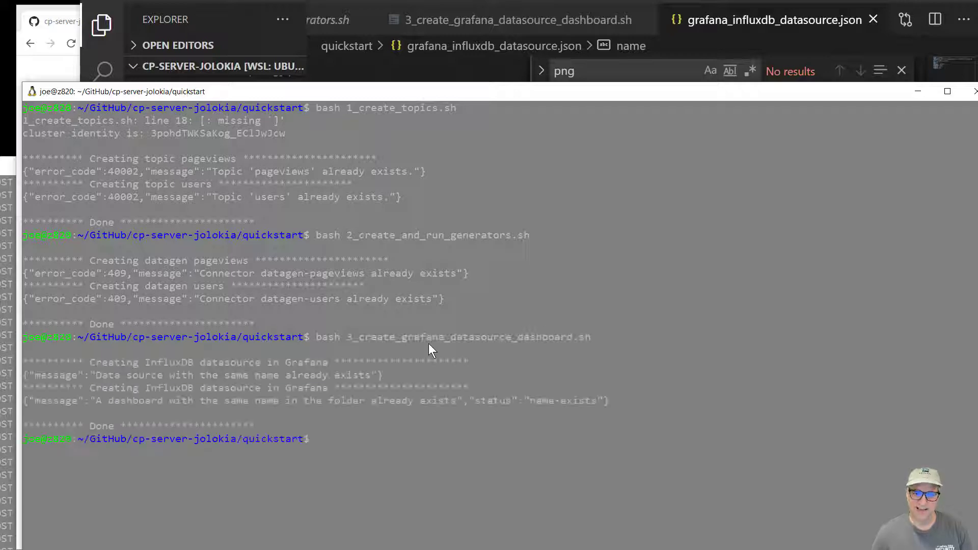
mouse_move(331, 489)
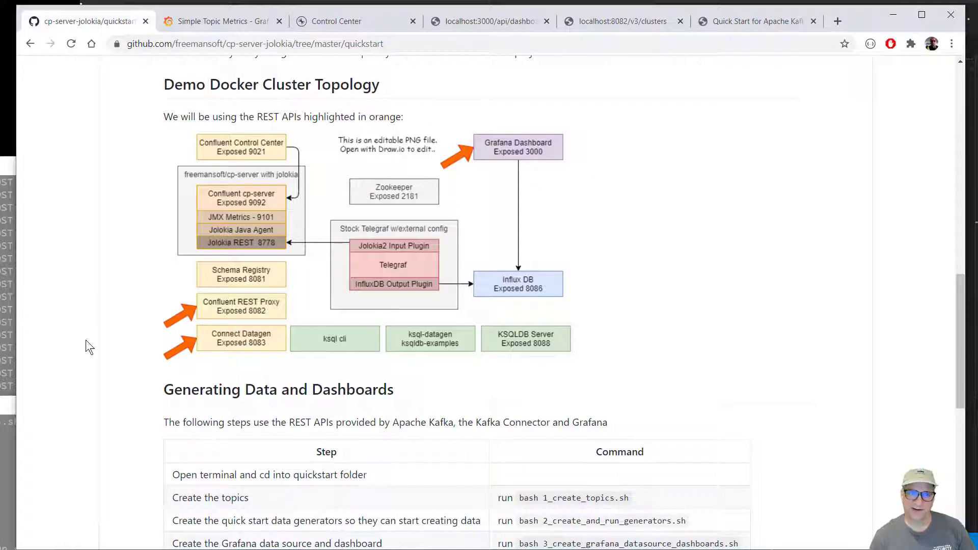
mouse_move(492, 164)
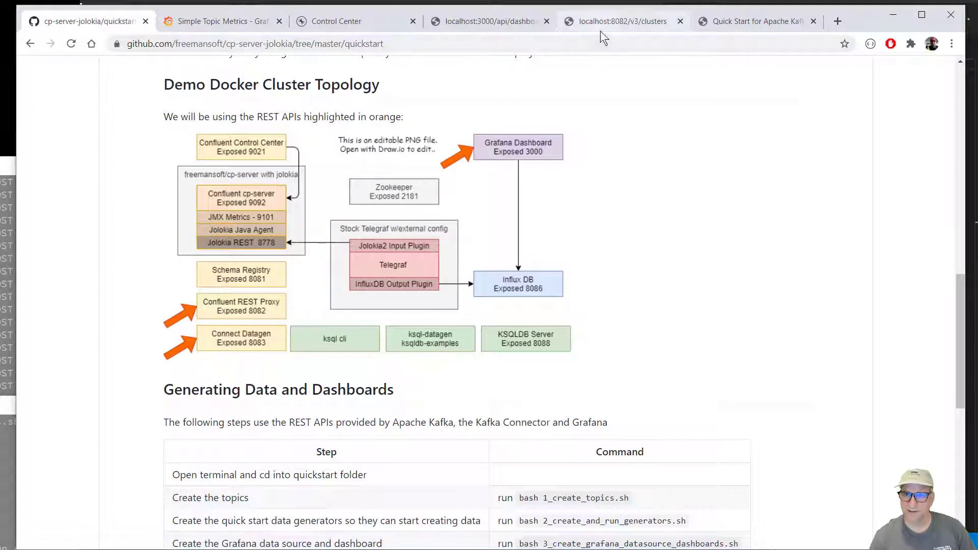
left_click(623, 21)
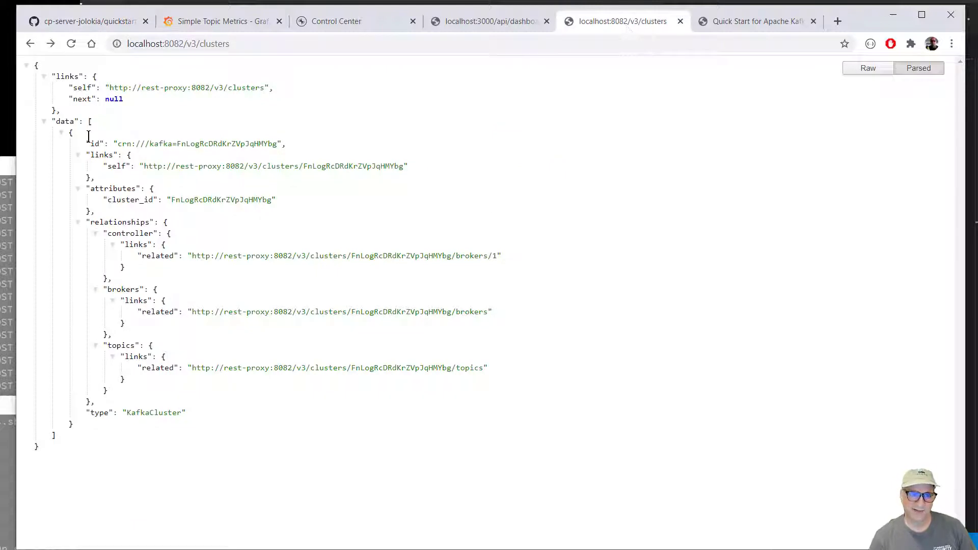
mouse_move(212, 347)
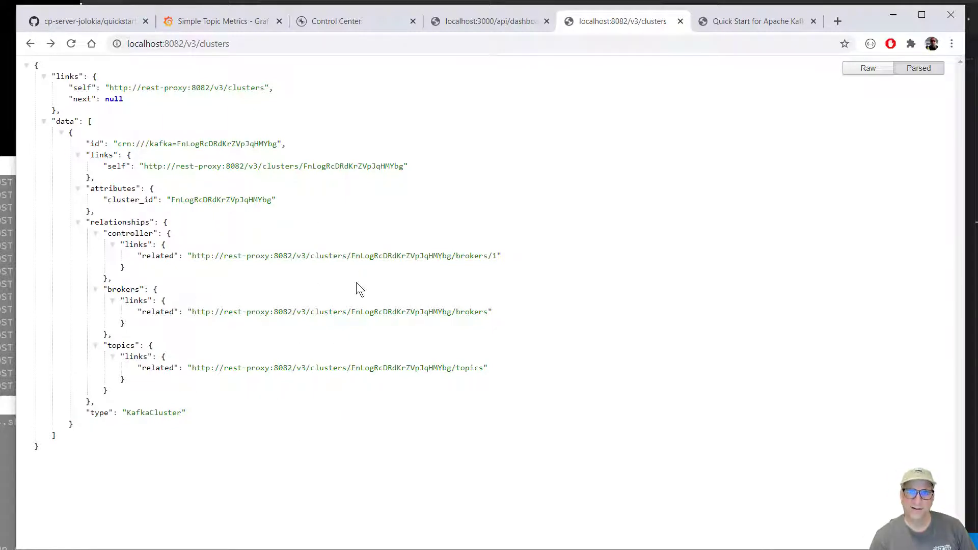
mouse_move(196, 113)
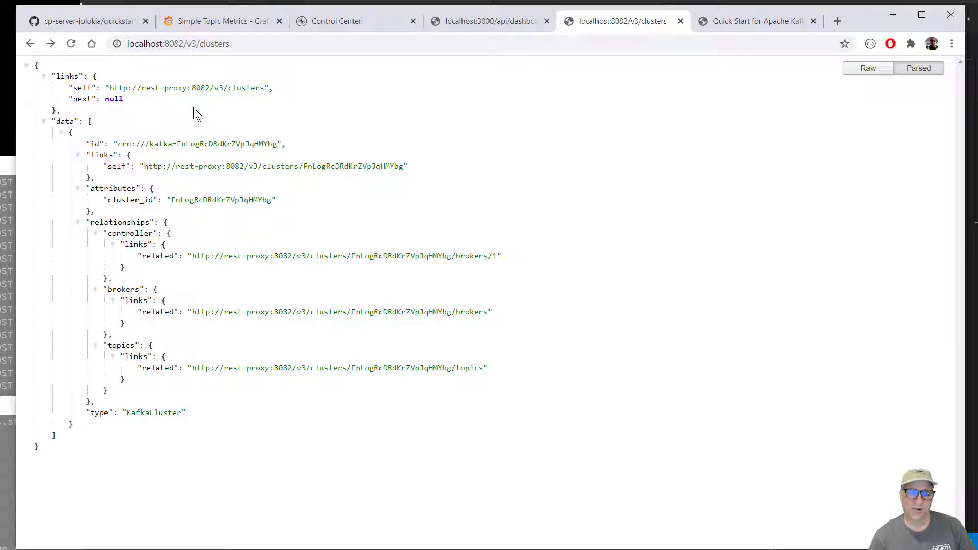
mouse_move(412, 228)
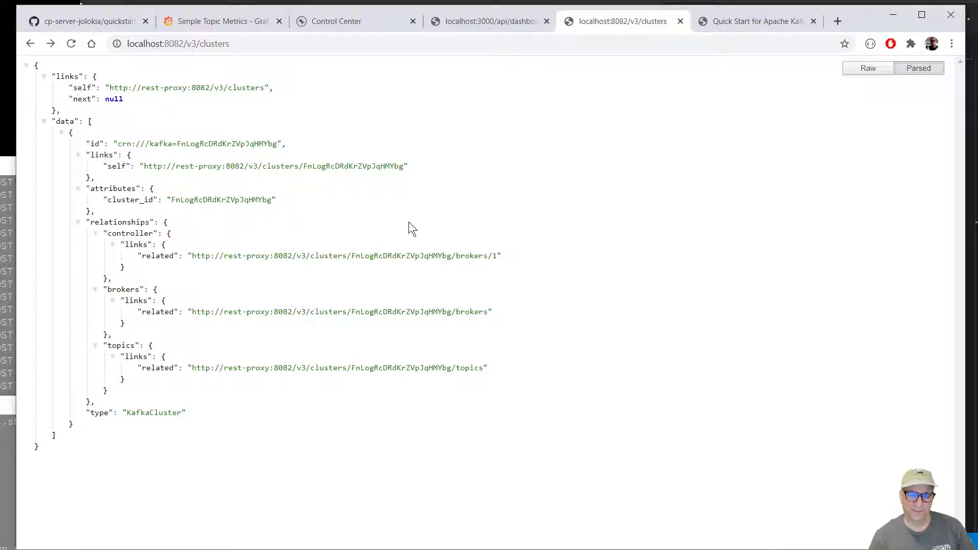
mouse_move(691, 119)
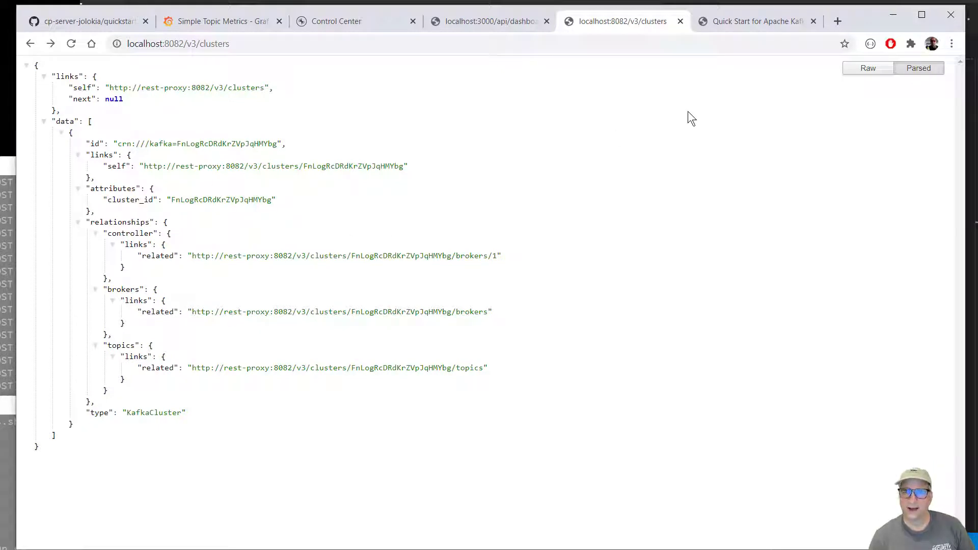
Step: Glance at Control Center's running connectors, then switch to the Simple Topic Metrics dashboard
left_click(336, 20)
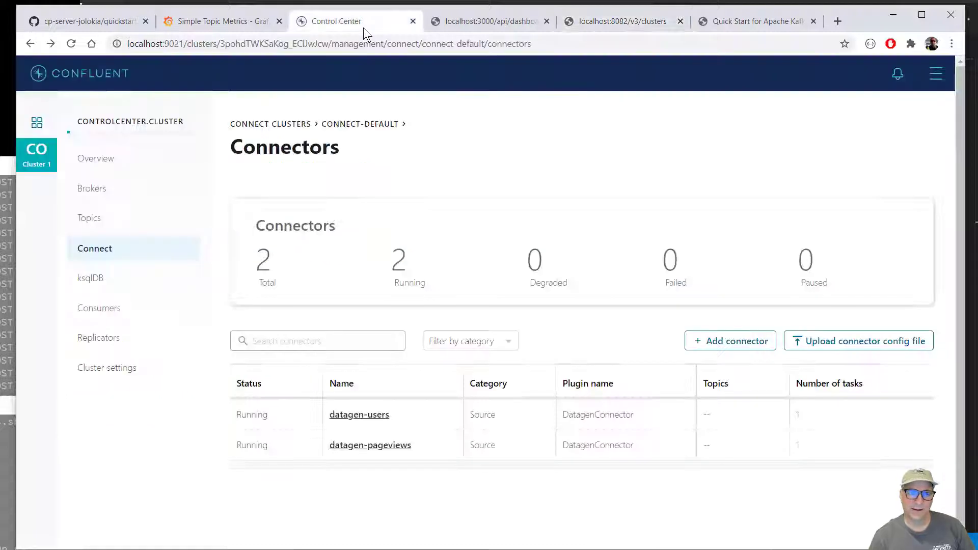
left_click(623, 21)
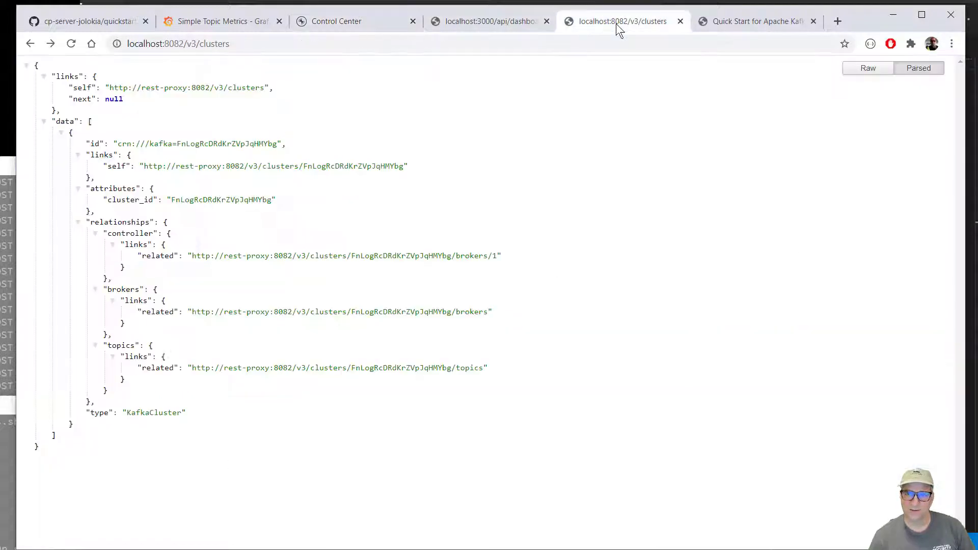
left_click(490, 21)
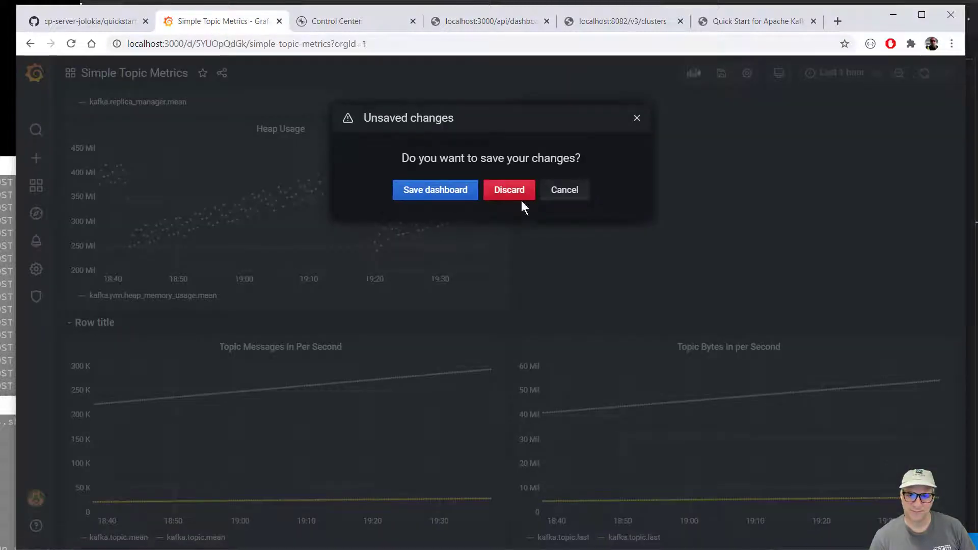
Step: Discard the dashboard's unsaved changes to land on the Grafana Home page
left_click(434, 189)
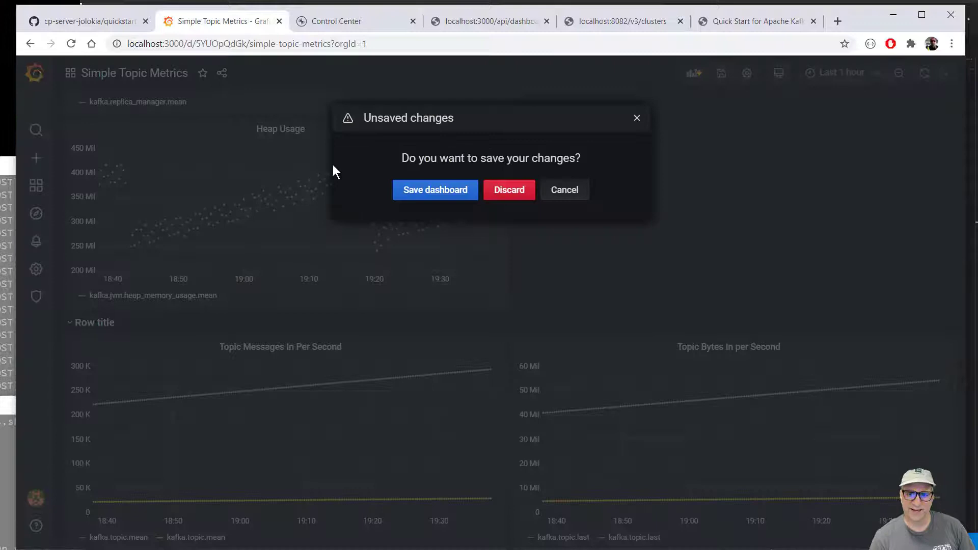
left_click(508, 190)
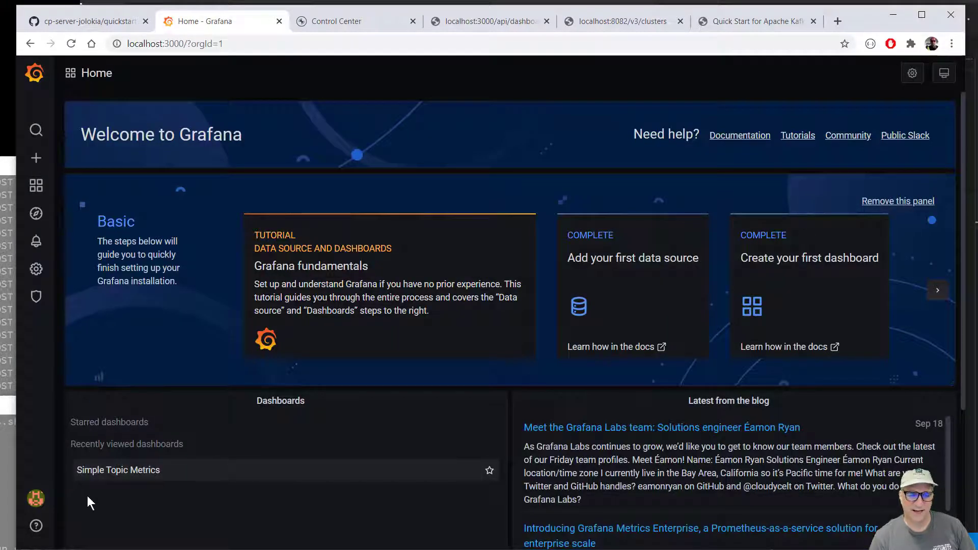
mouse_move(59, 256)
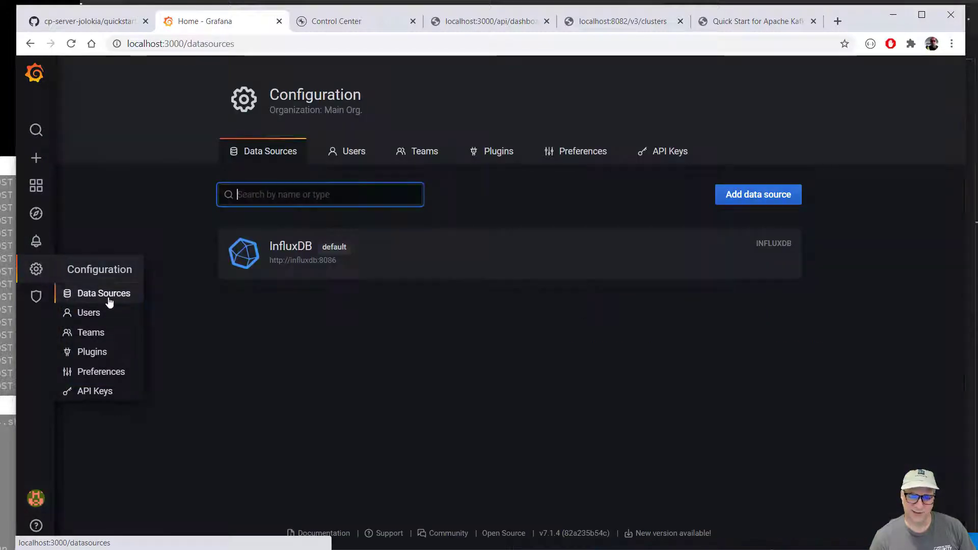
left_click(290, 253)
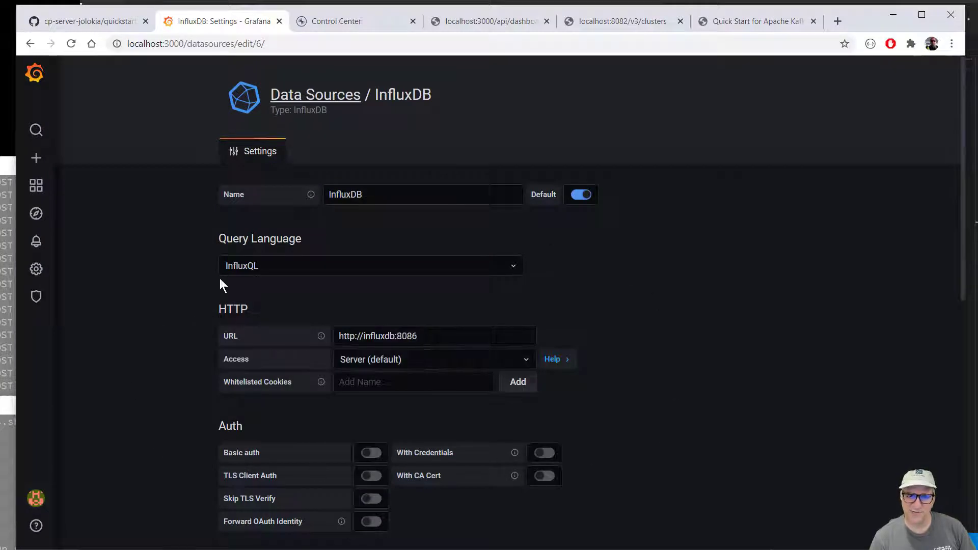
mouse_move(125, 391)
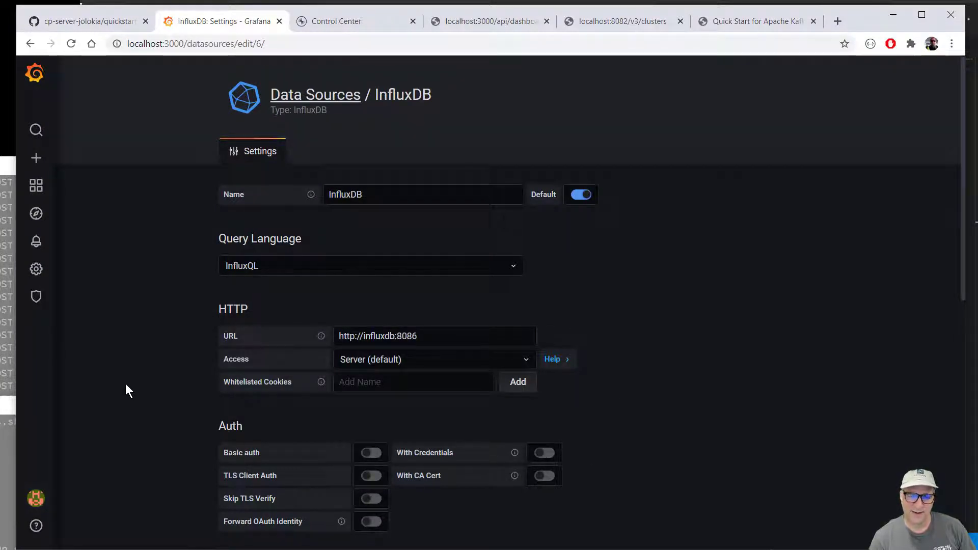
scroll("down", 3)
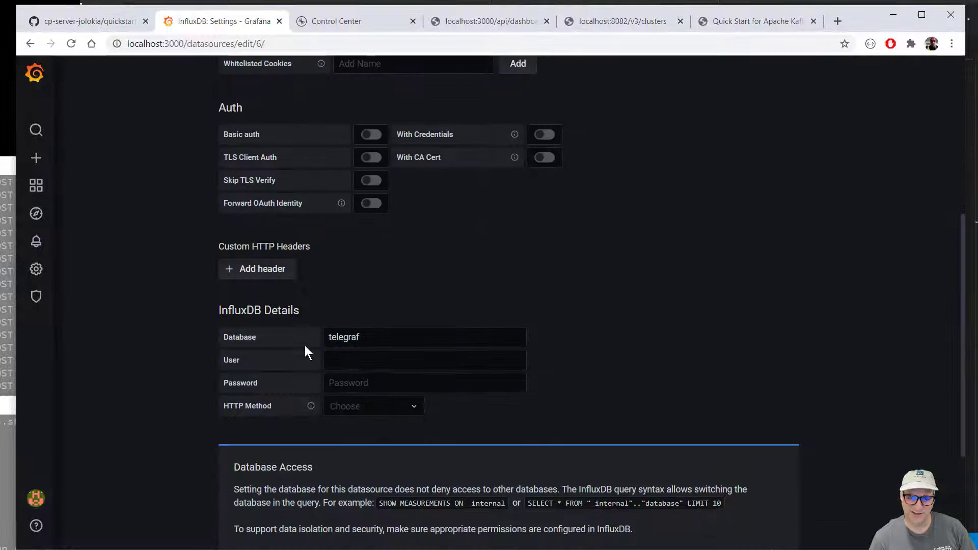
mouse_move(35, 212)
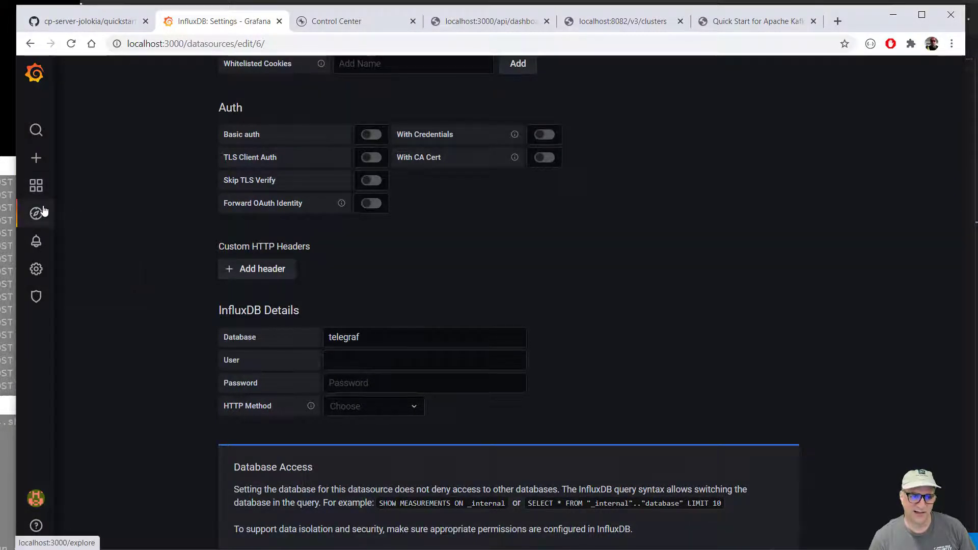
mouse_move(35, 214)
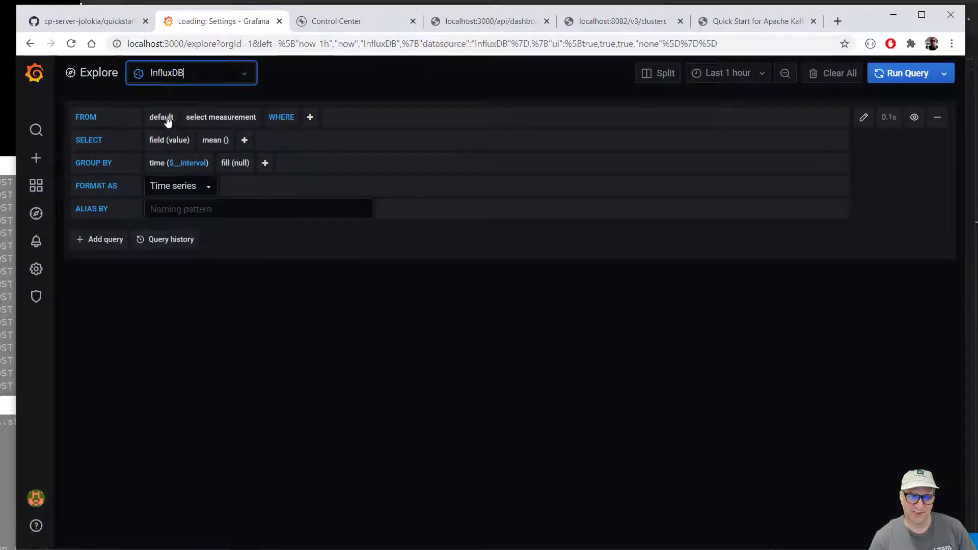
Step: In Explore, query measurement kafka.jvm.thread_count and chart its ThreadCount field
left_click(221, 117)
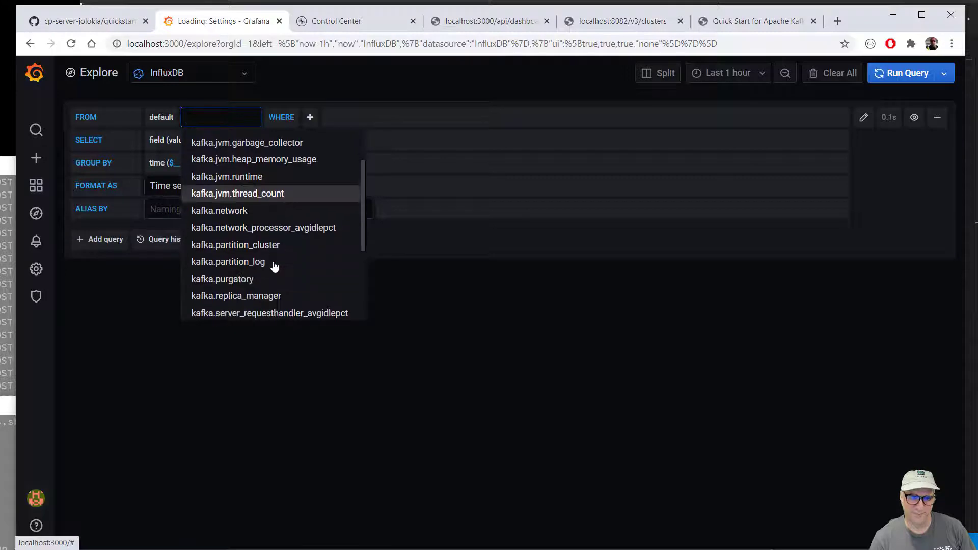
left_click(237, 193)
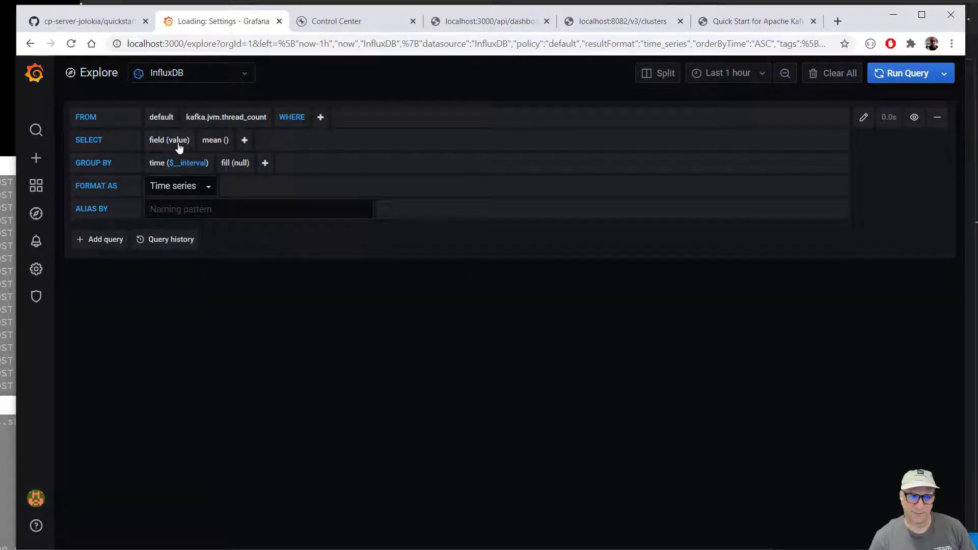
left_click(169, 140)
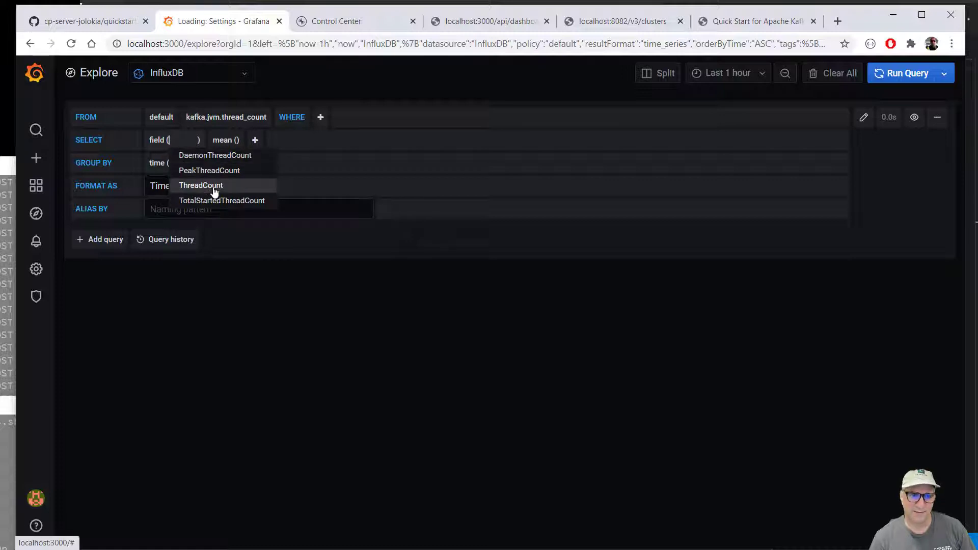
left_click(200, 186)
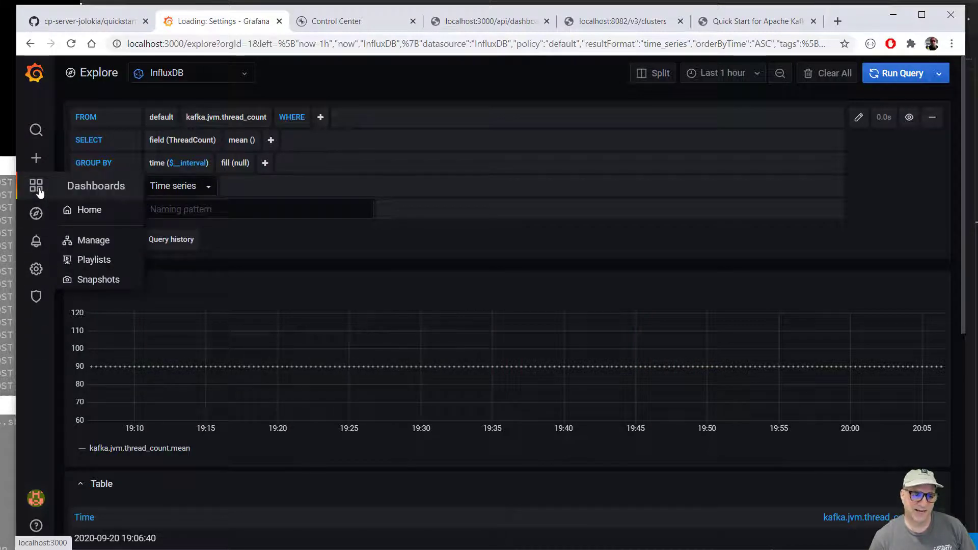
left_click(89, 209)
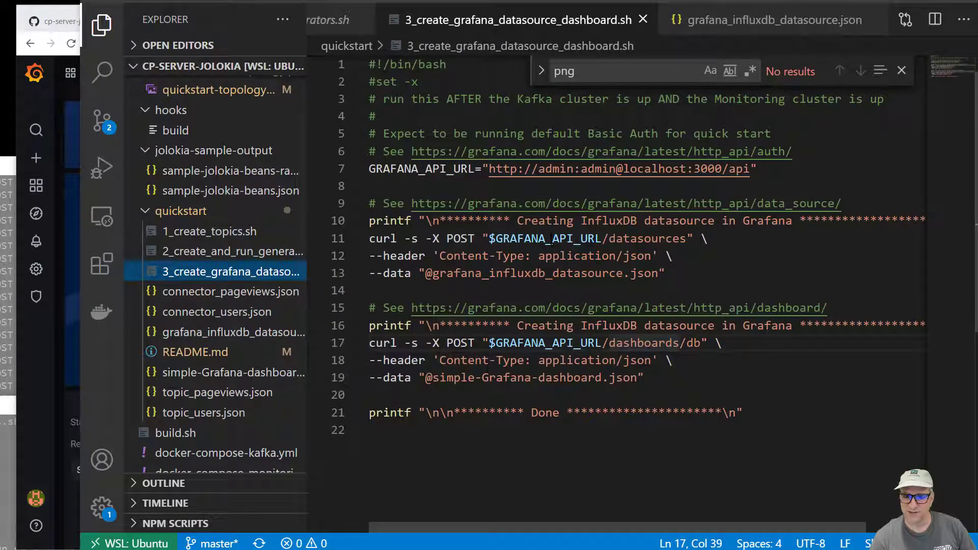
mouse_move(40, 481)
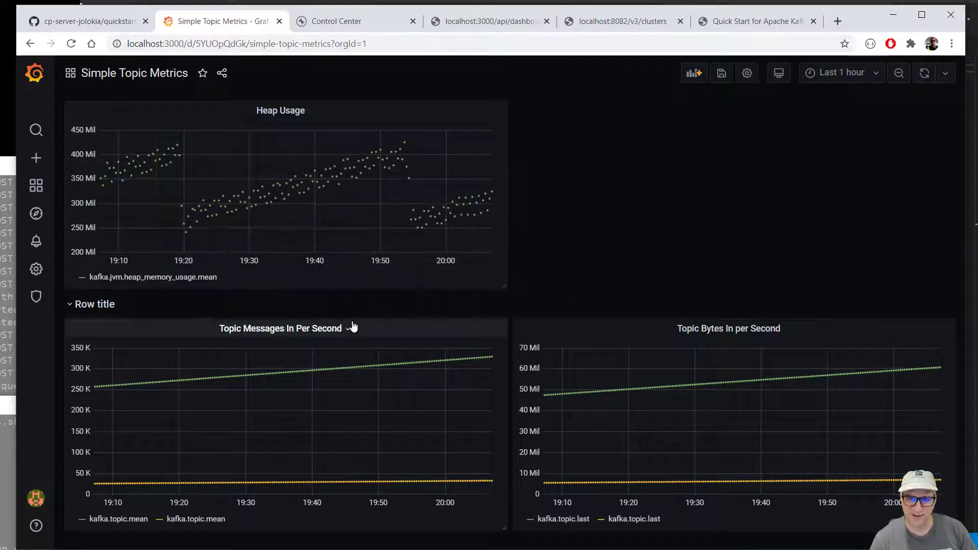
mouse_move(692, 94)
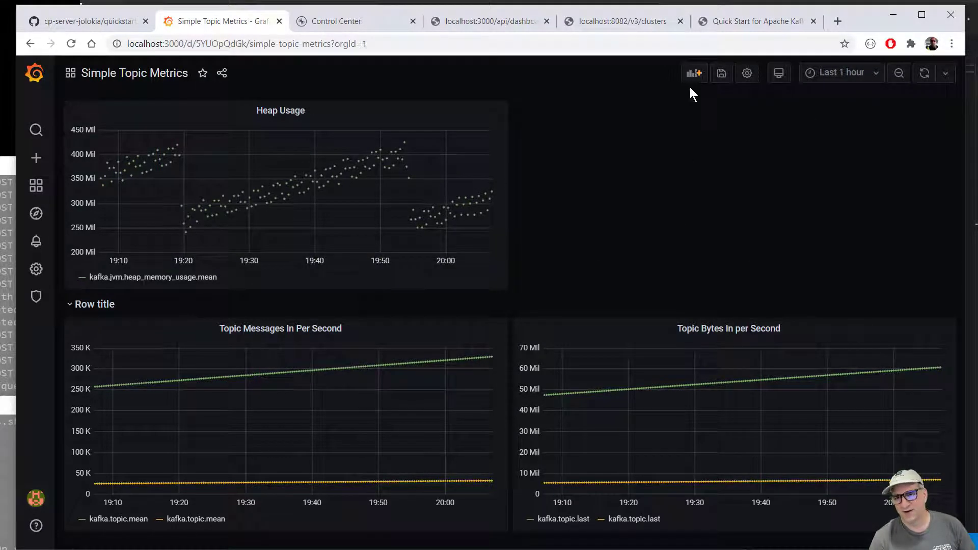
mouse_move(693, 73)
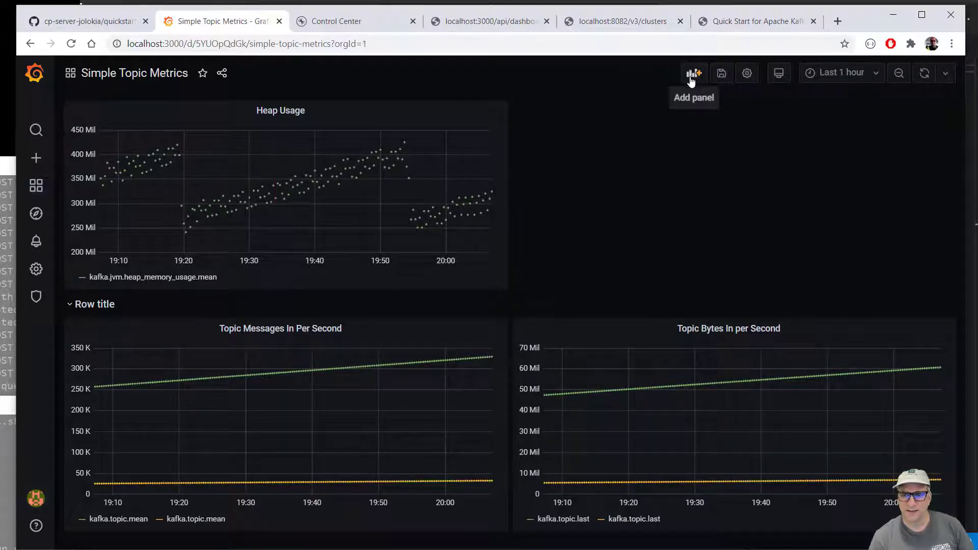
Step: Add a new panel with queries A and B to Simple Topic Metrics, then discard it and return Home
left_click(693, 72)
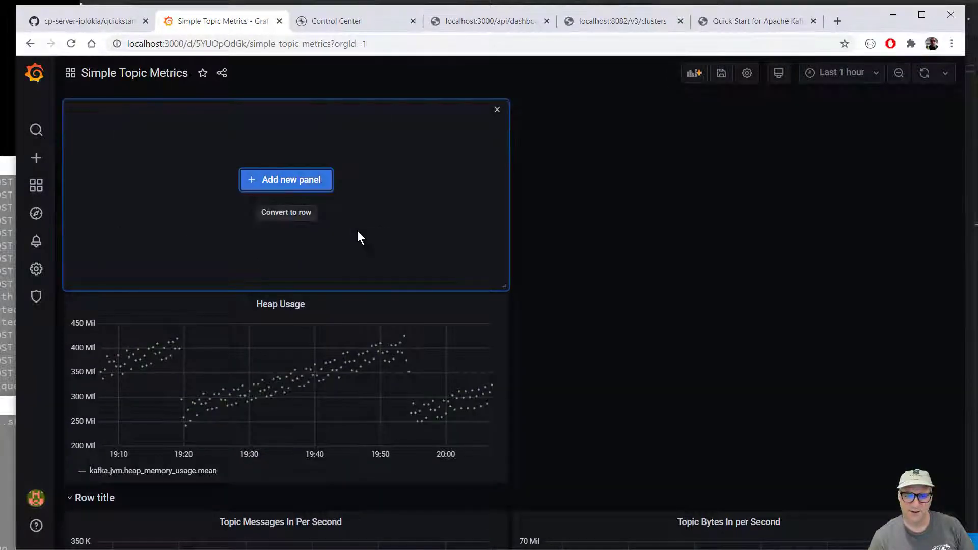
left_click(286, 180)
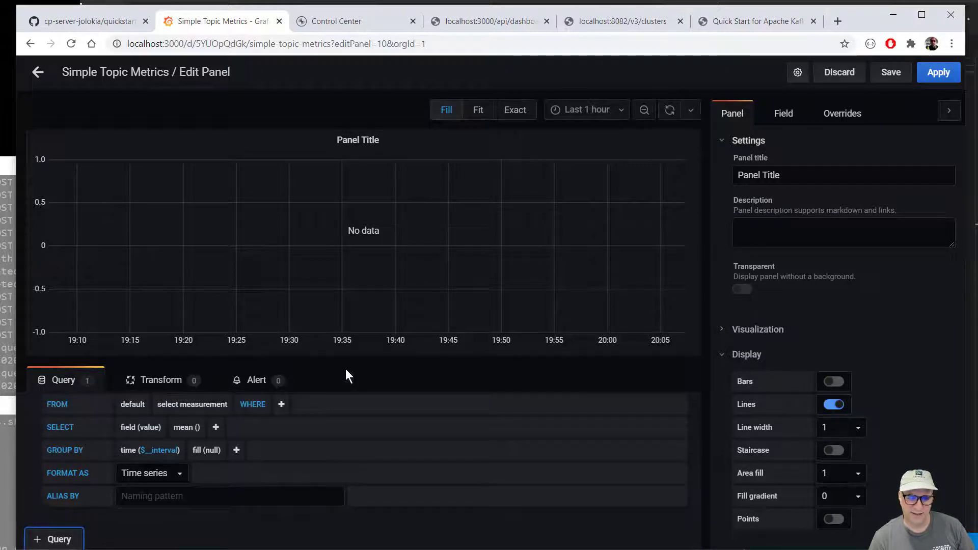
left_click(53, 539)
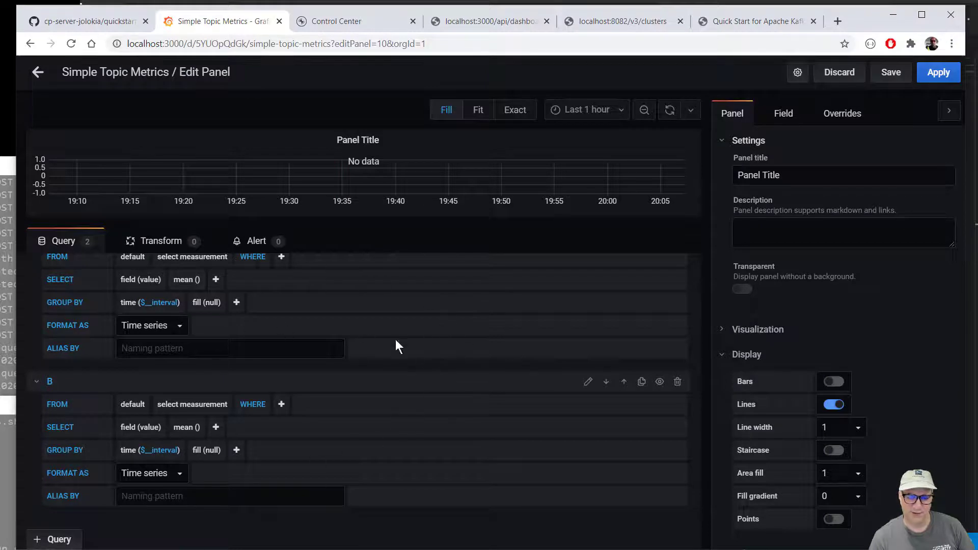
mouse_move(324, 404)
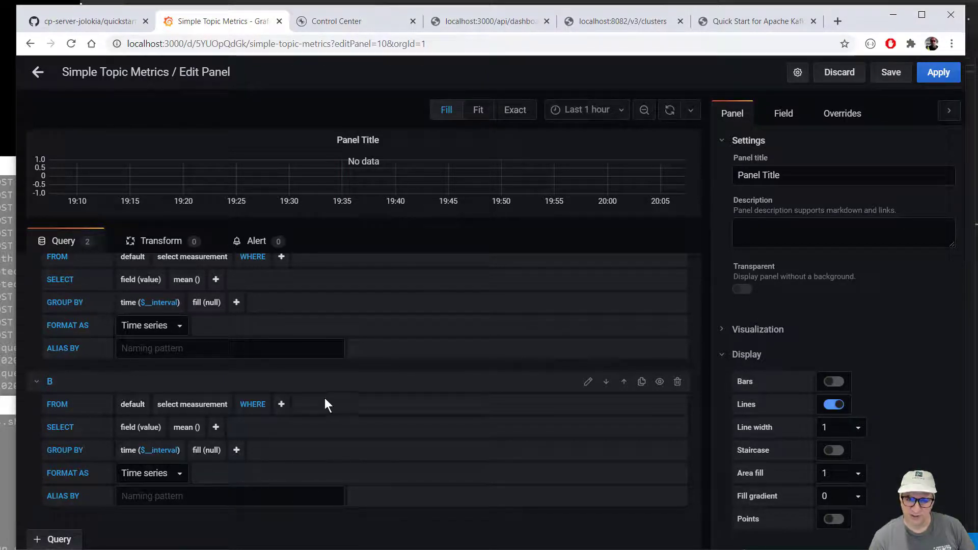
mouse_move(312, 379)
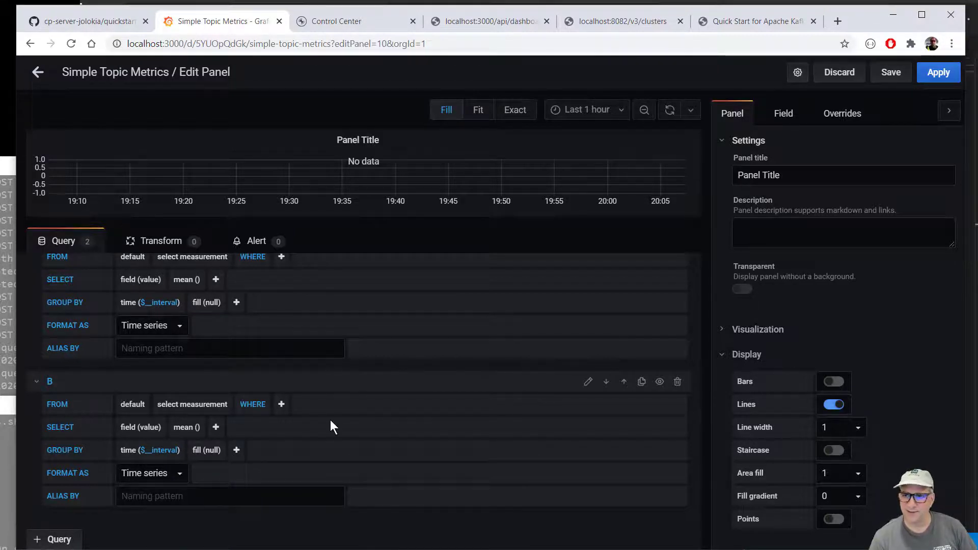
left_click(37, 73)
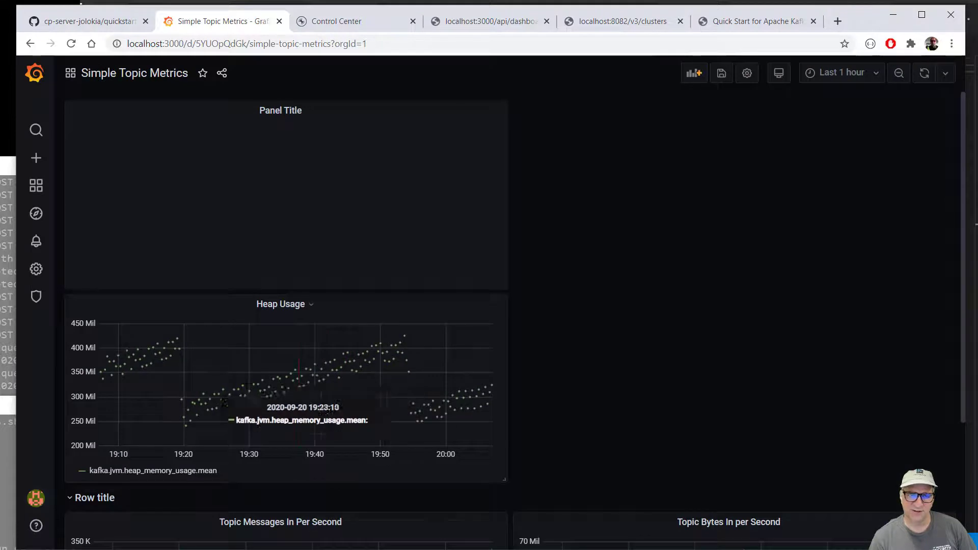
mouse_move(732, 59)
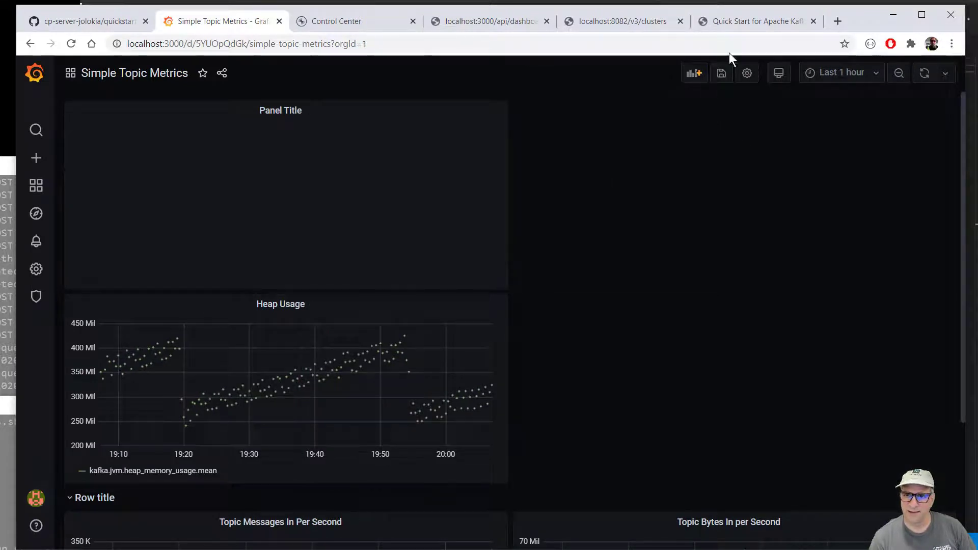
mouse_move(51, 178)
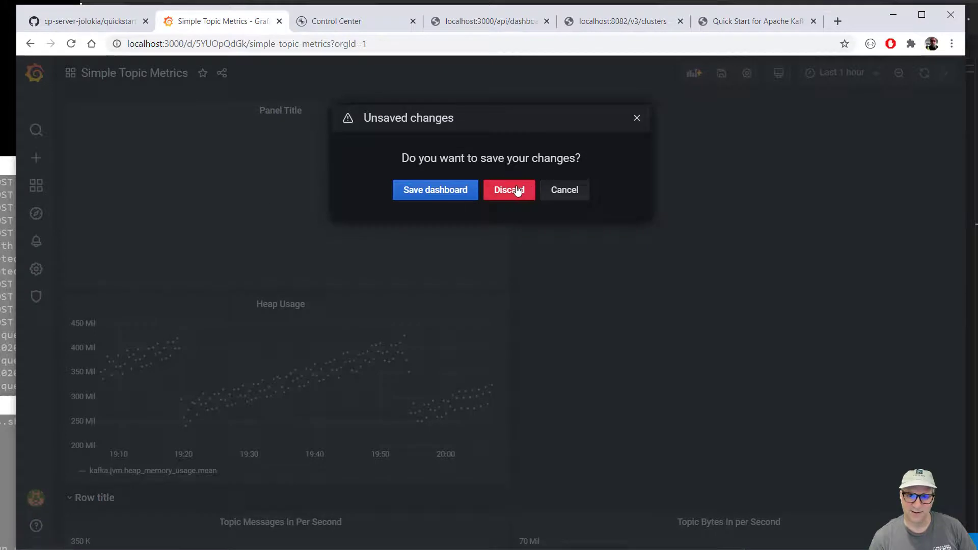
left_click(508, 190)
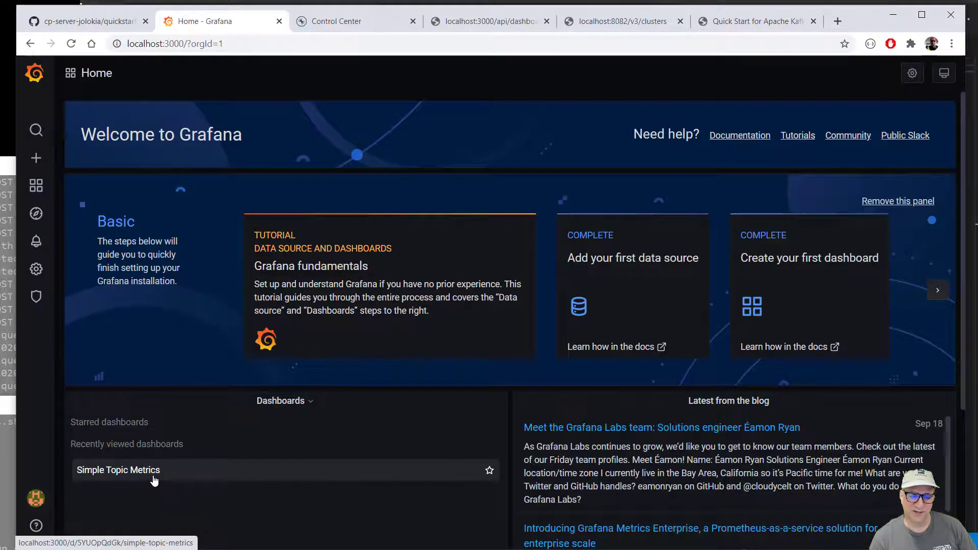
Step: Reopen the Simple Topic Metrics dashboard before returning to the datasource script
left_click(755, 21)
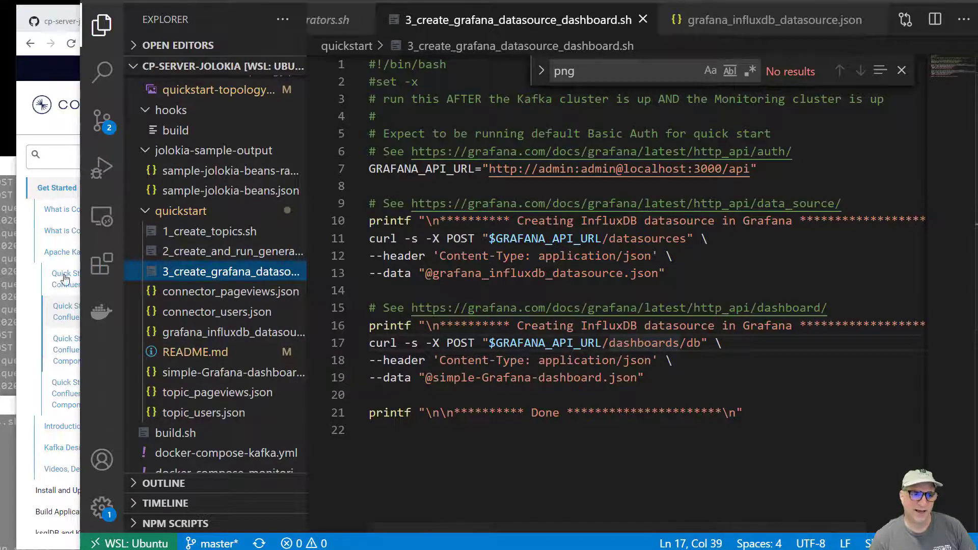
Step: Bring Chrome forward on the cp-server-jolokia GitHub tab and scroll through the quickstart folder
left_click(757, 21)
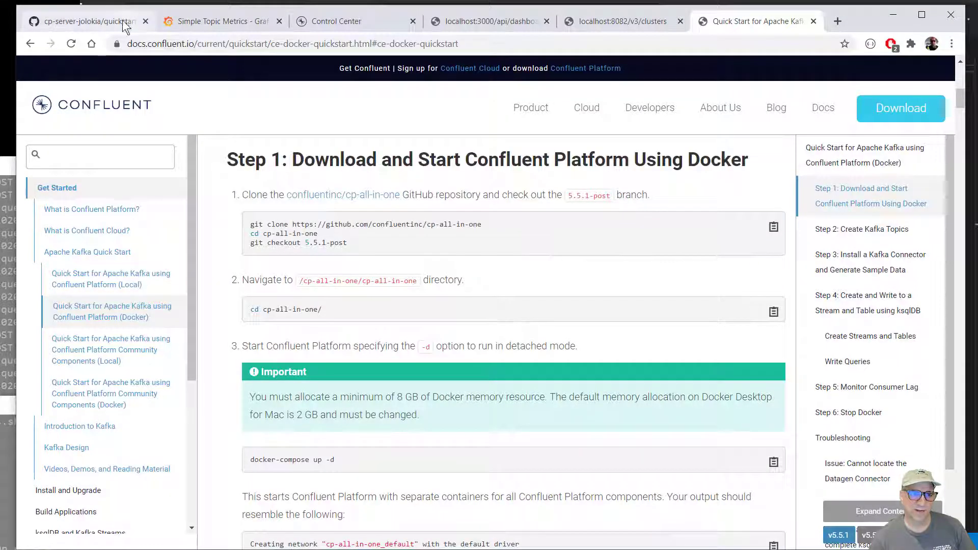
left_click(81, 21)
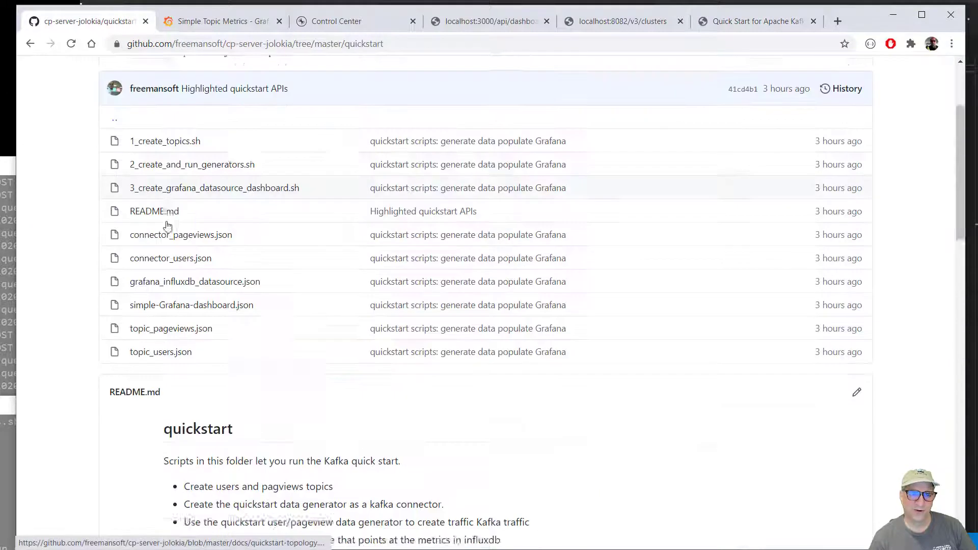
scroll("up", 3)
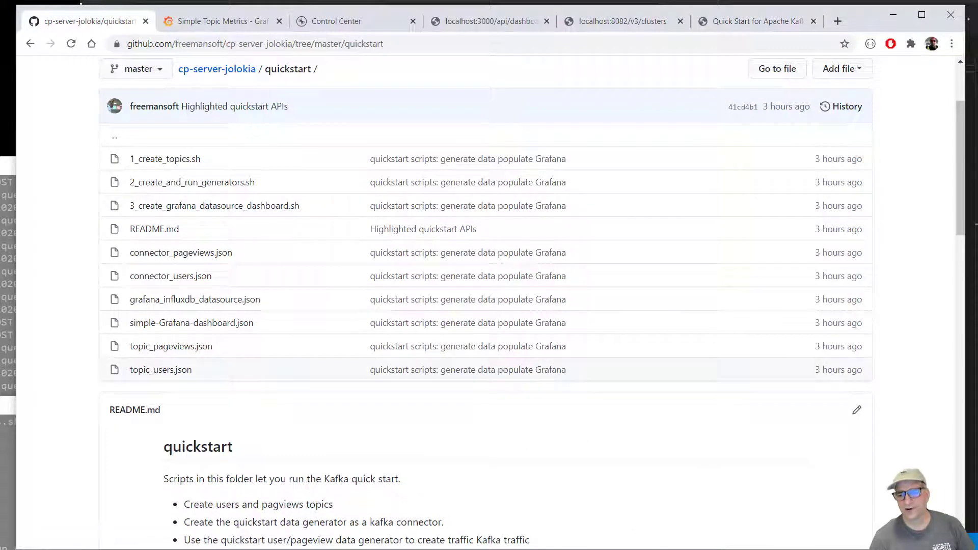